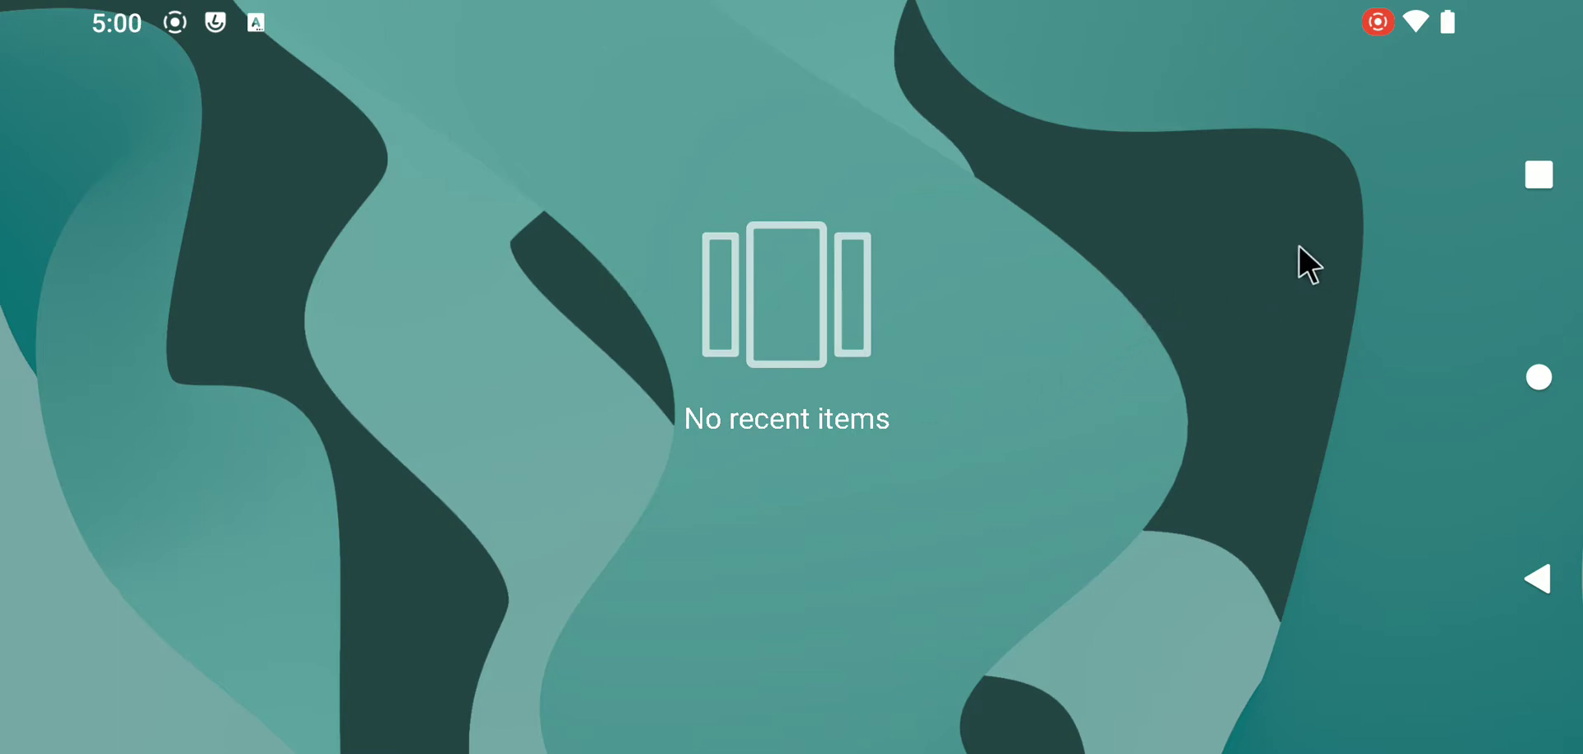
mouse_move(986, 315)
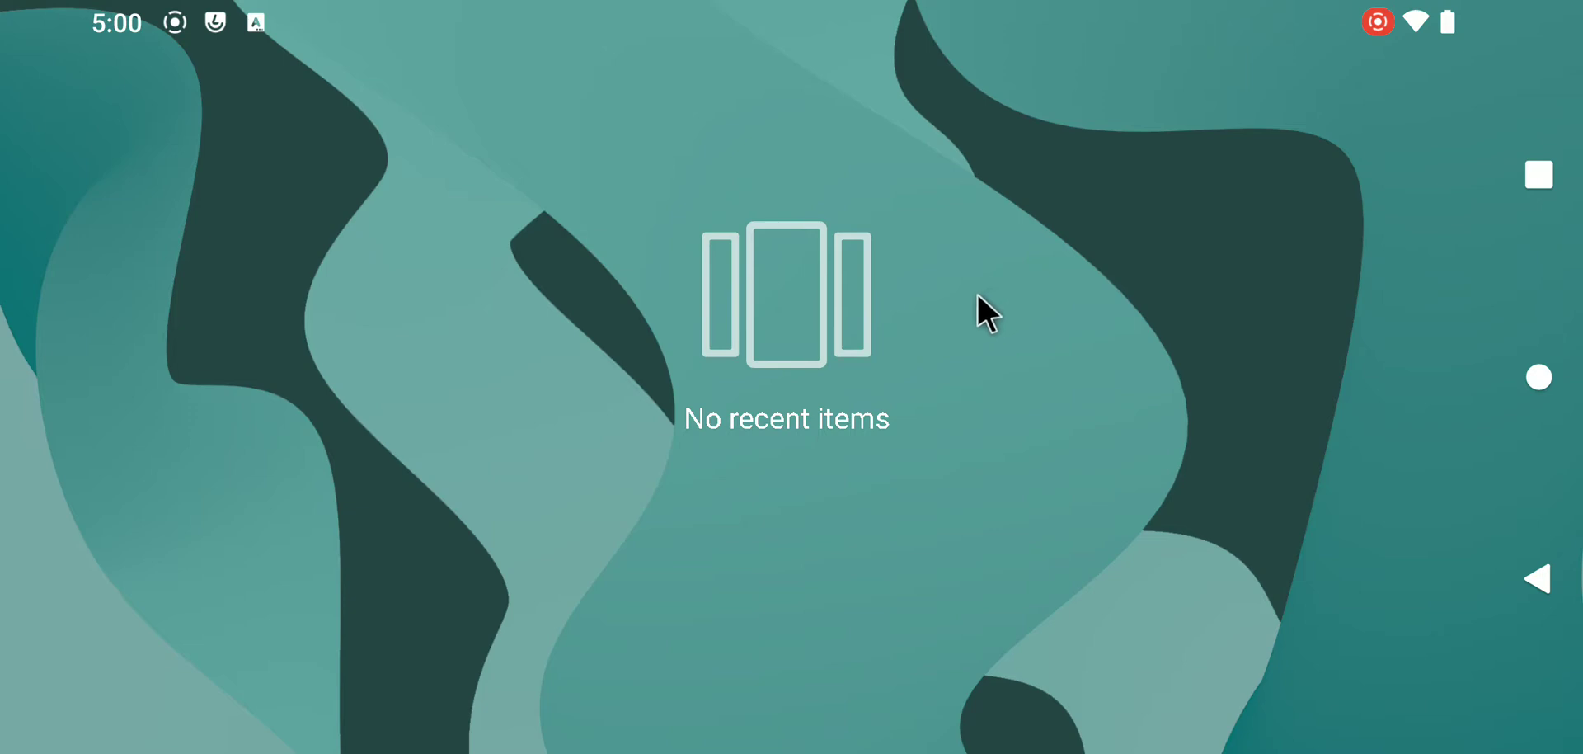
mouse_move(1357, 22)
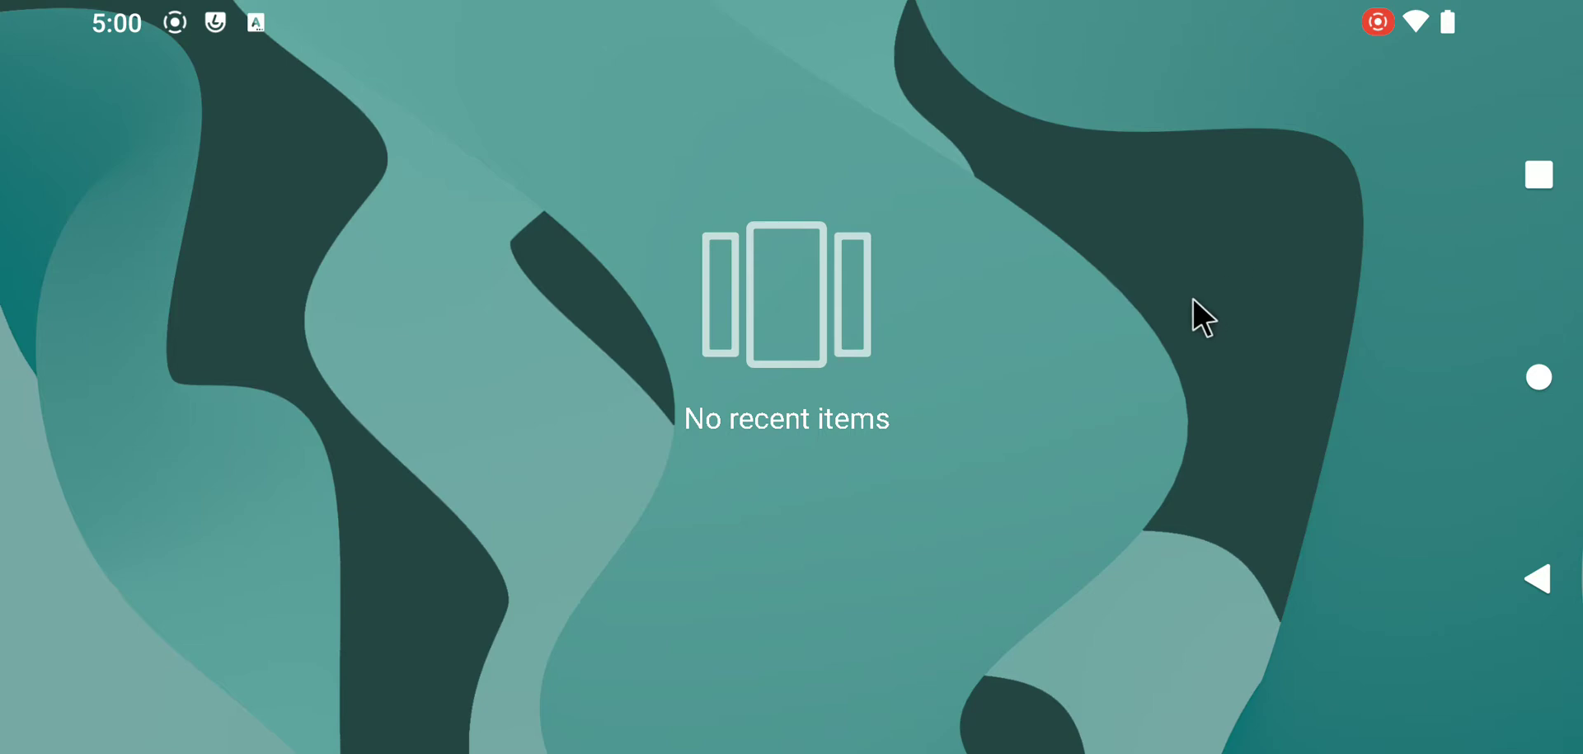
mouse_move(1113, 412)
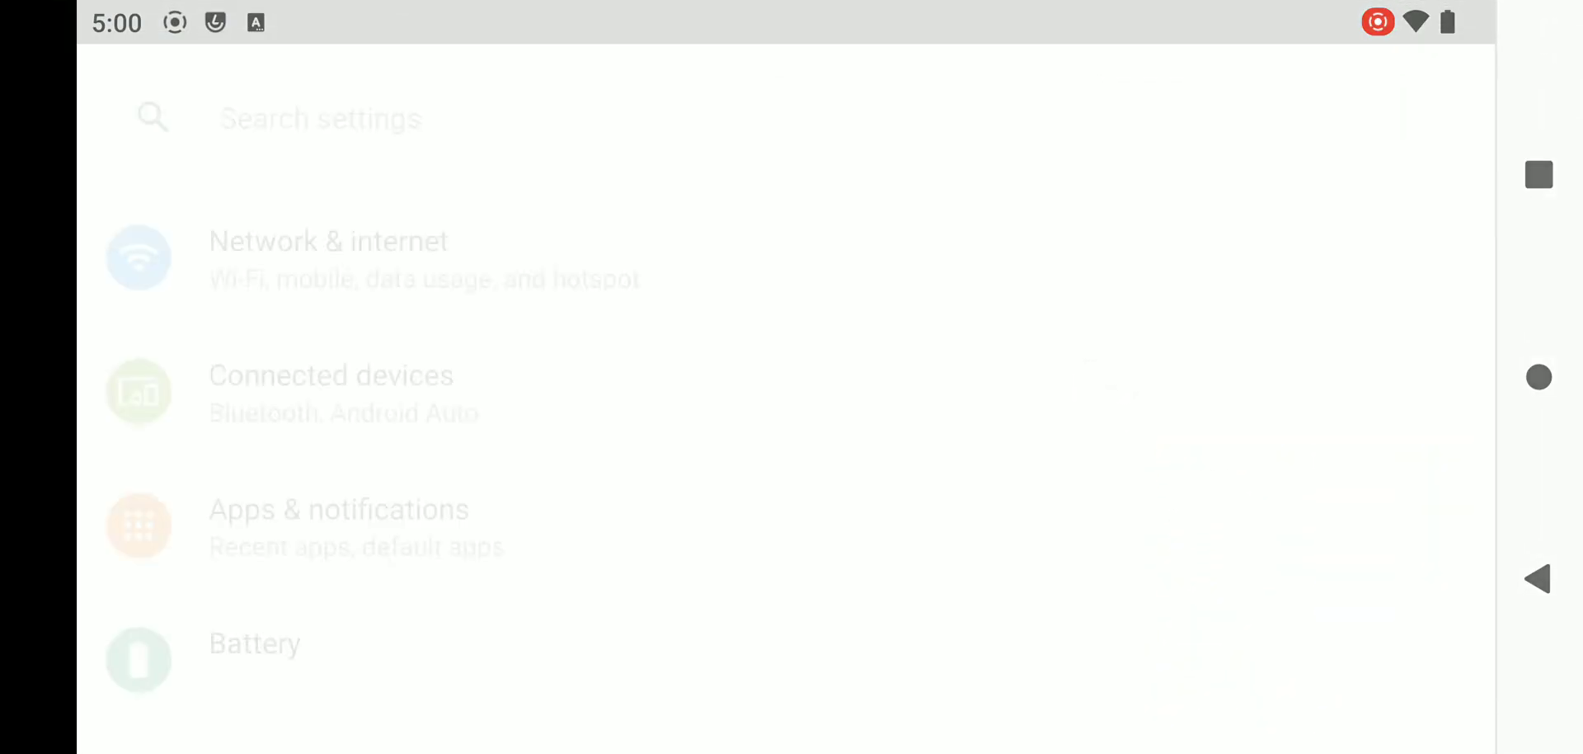
- Scroll About phone down to the Android version 11 and IP address details
scroll(down, 3)
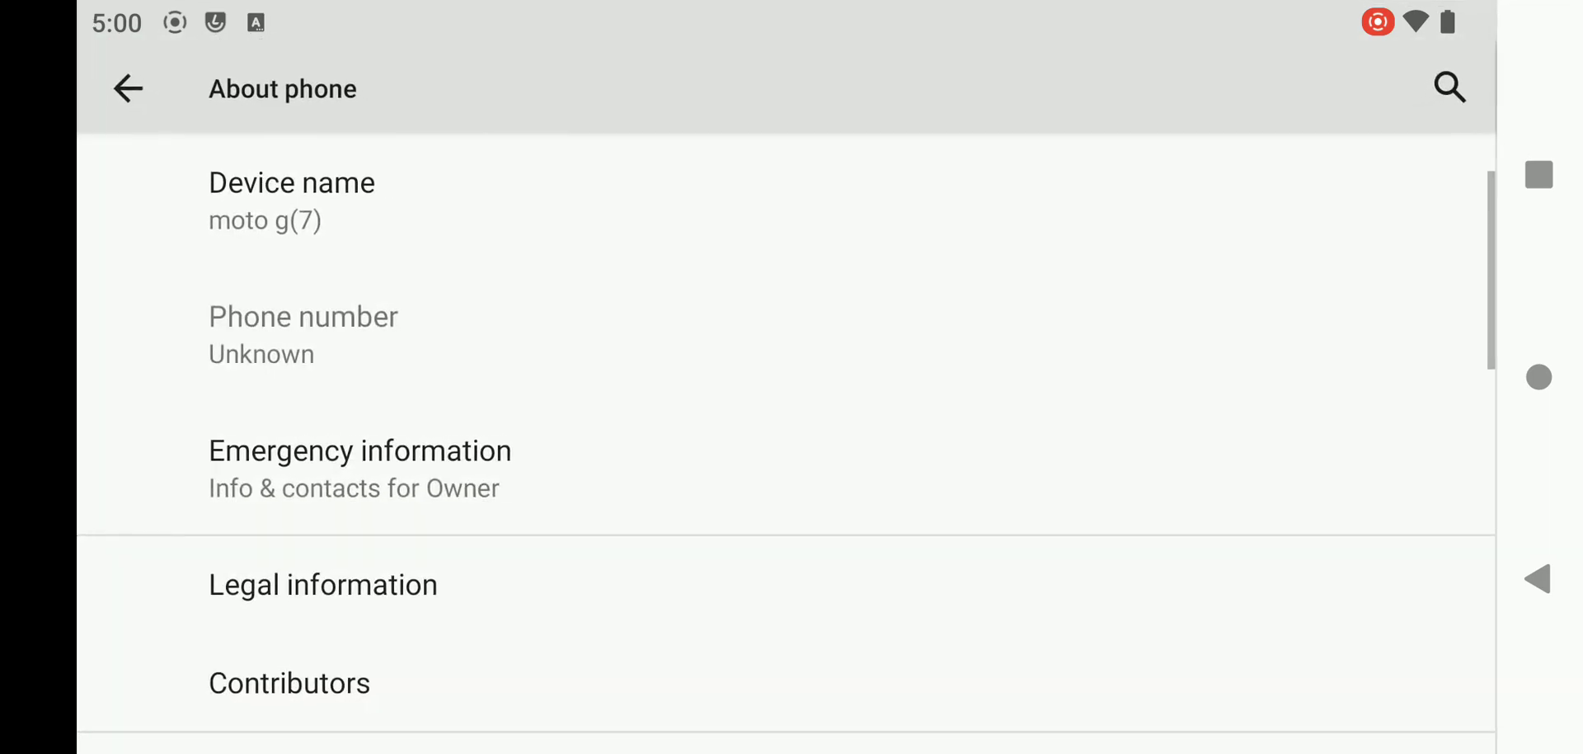
scroll(down, 3)
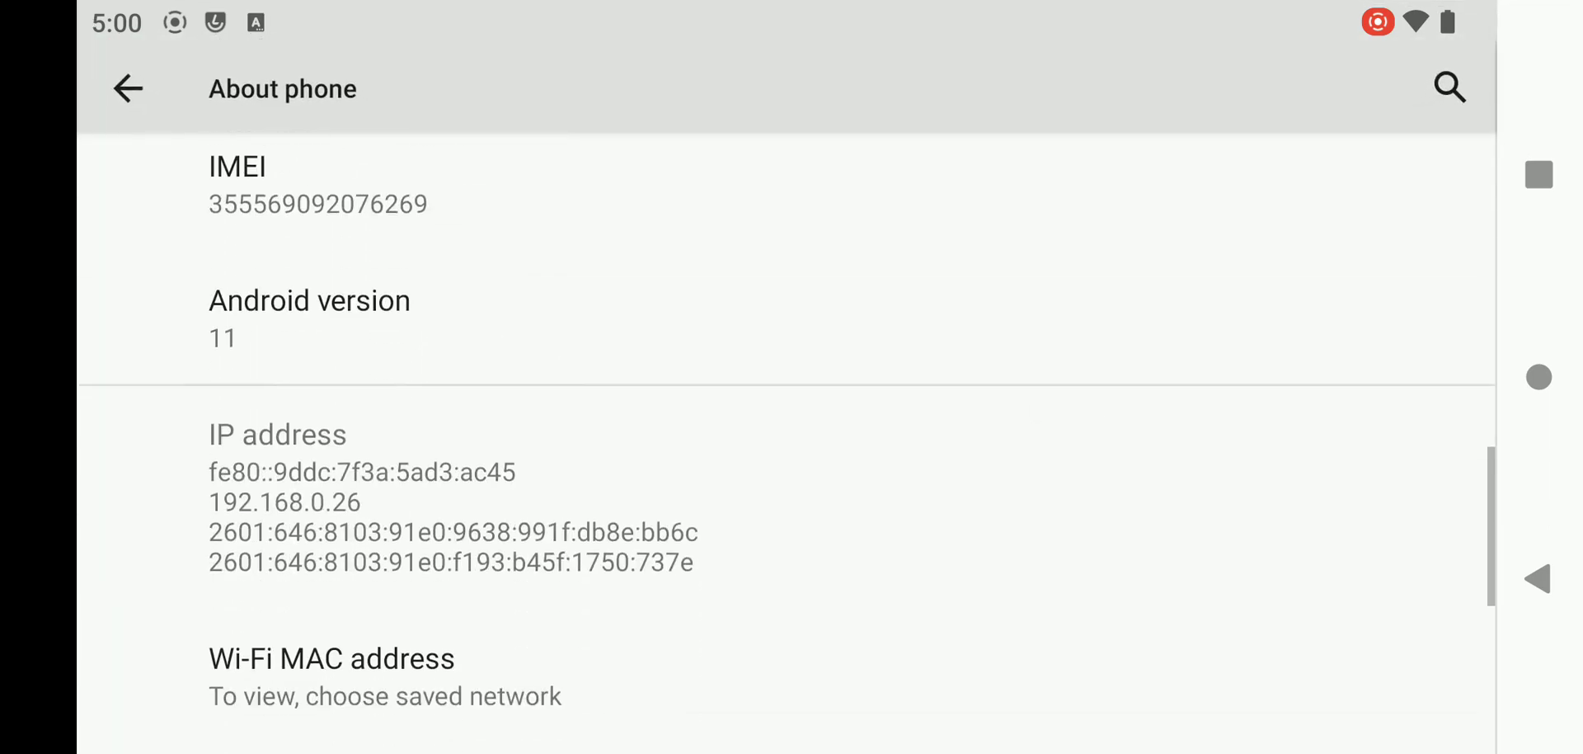
scroll(down, 3)
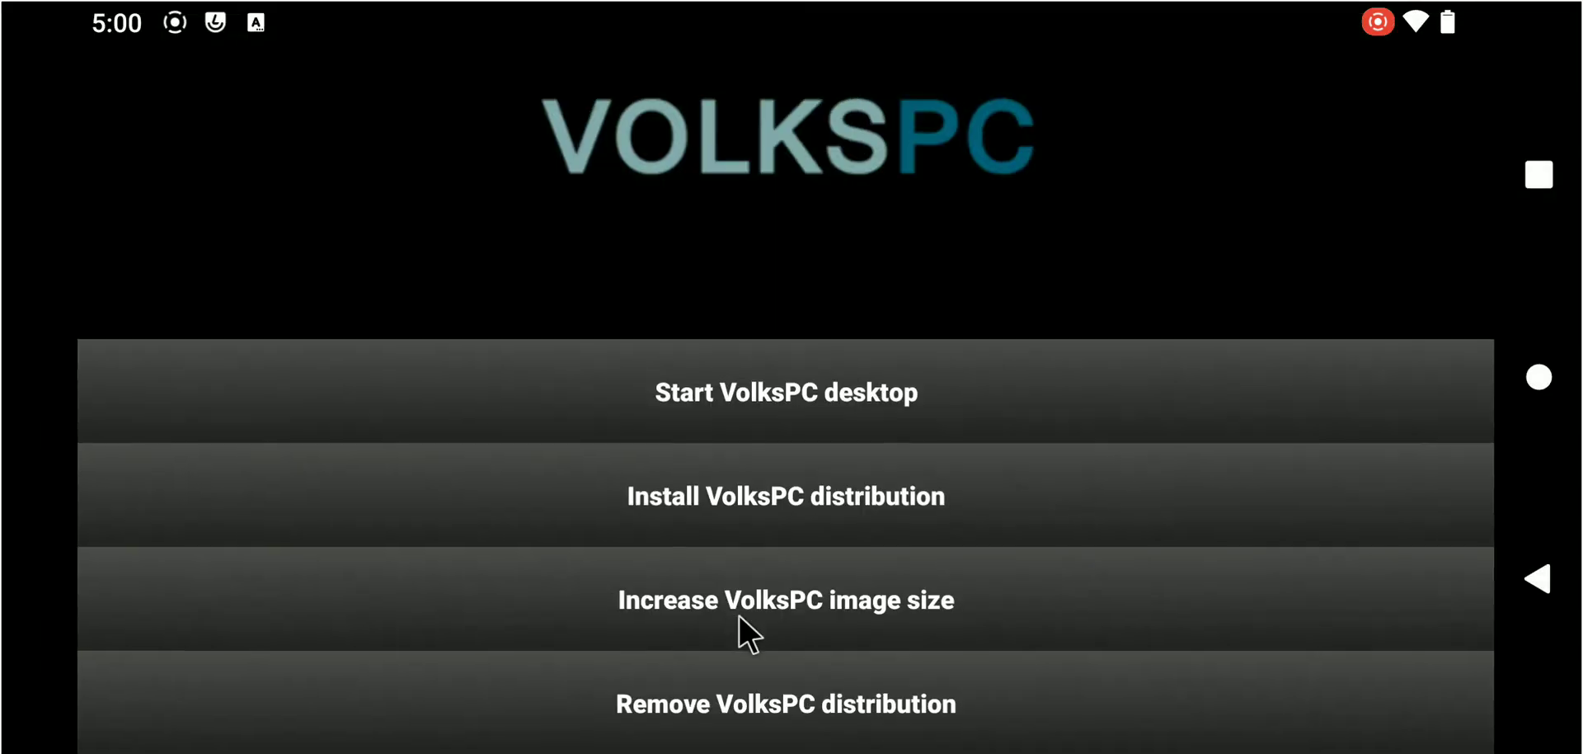
- Start the VolksPC Linux desktop from the app's menu
click(785, 391)
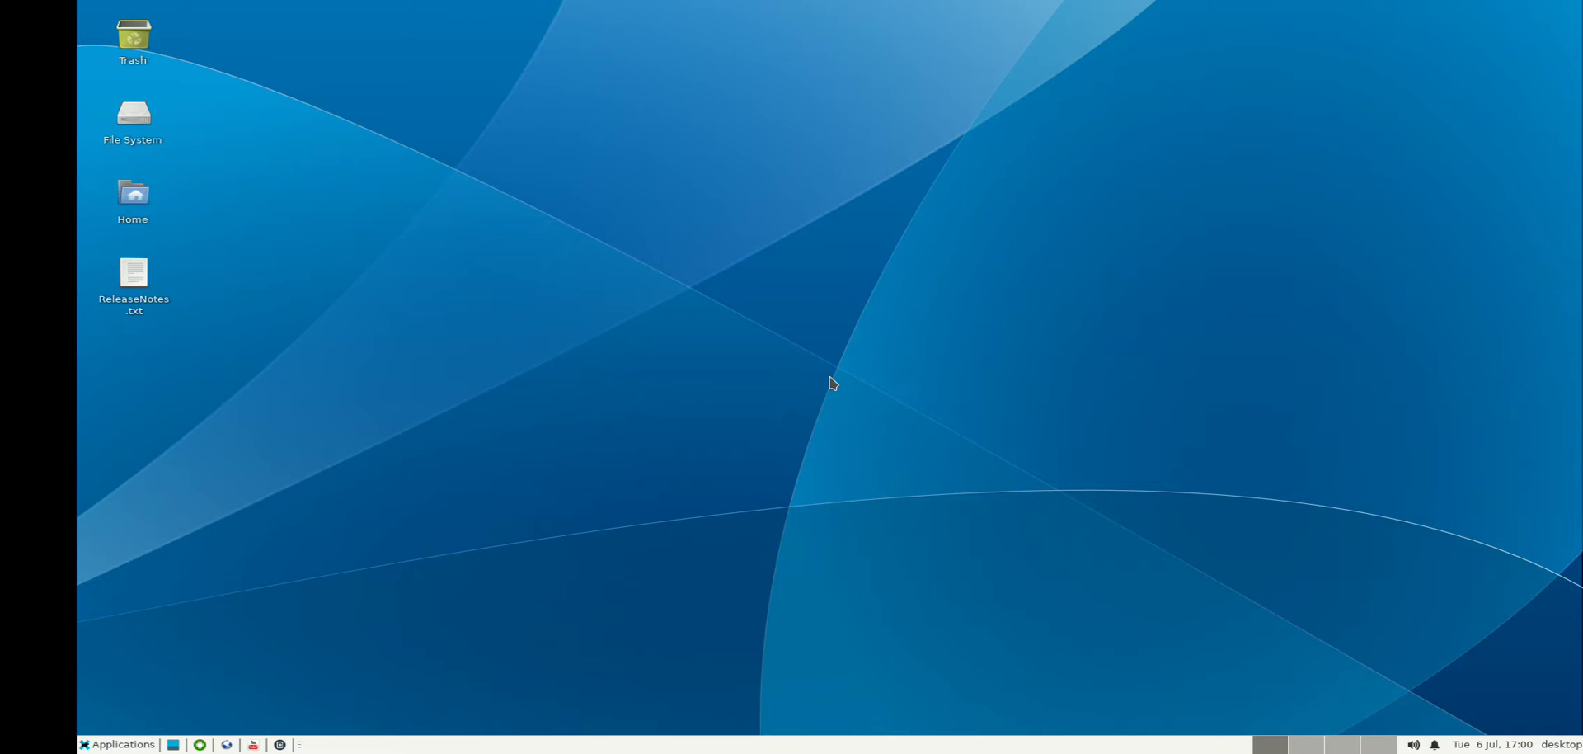
mouse_move(163, 663)
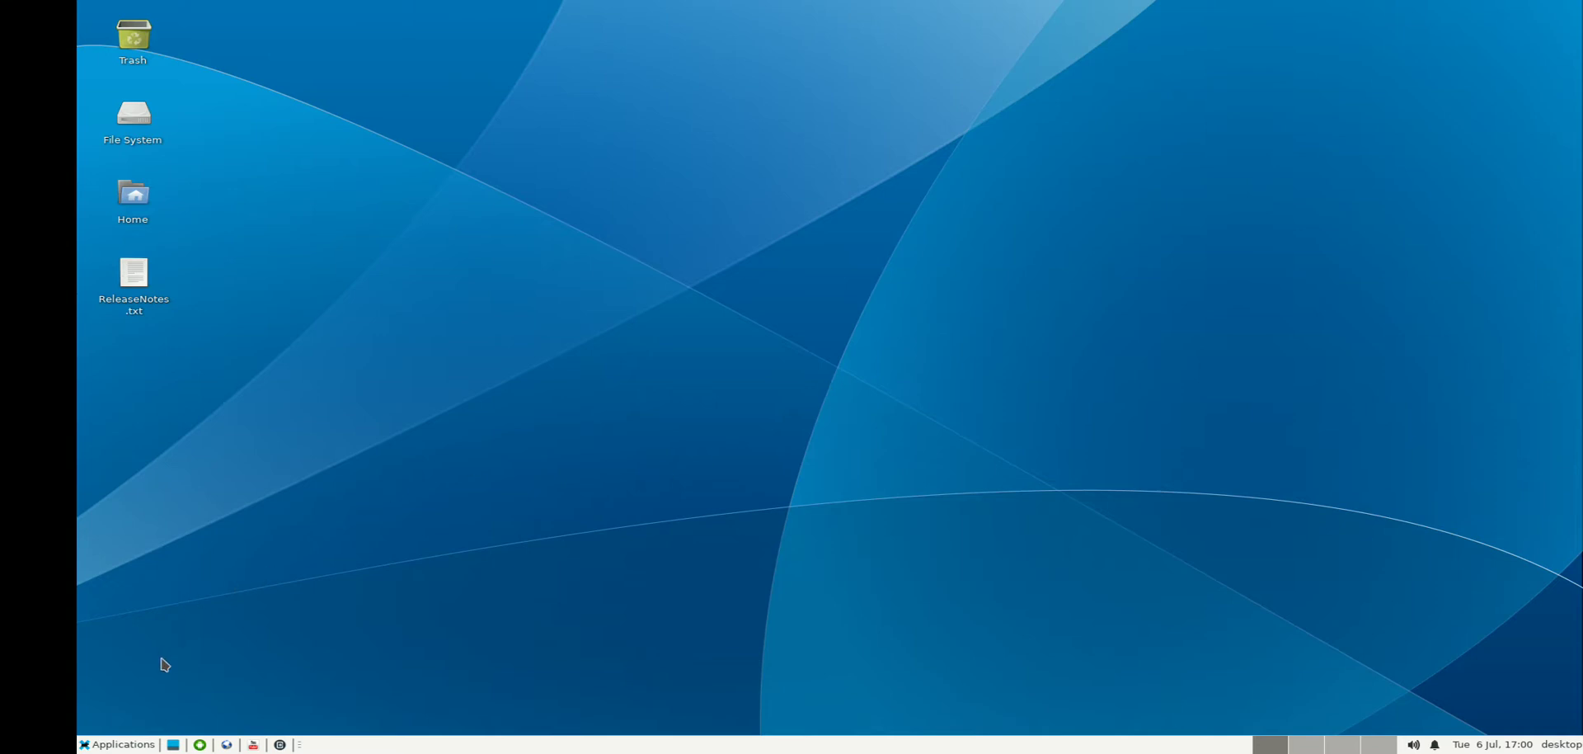
click(115, 744)
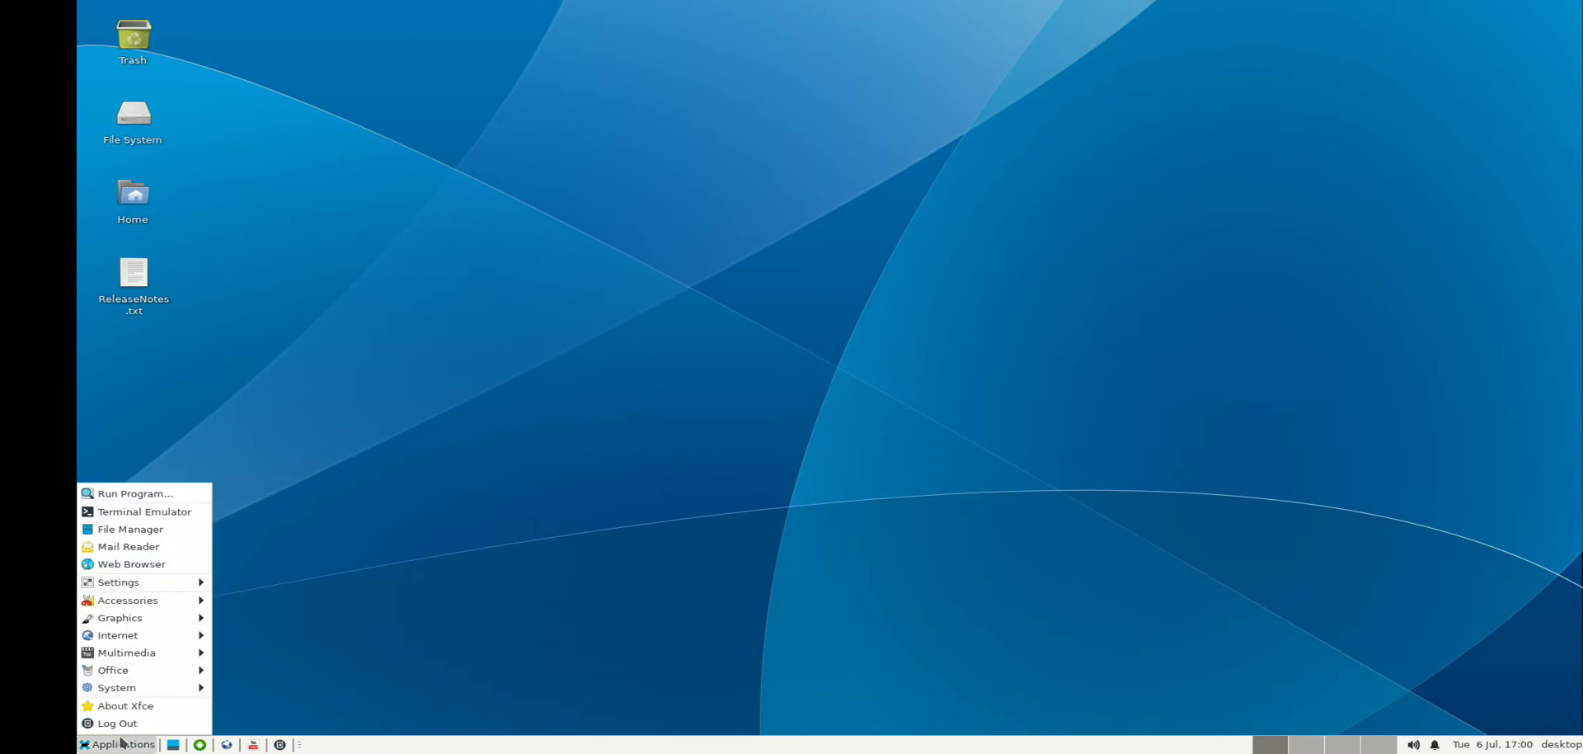
mouse_move(125, 706)
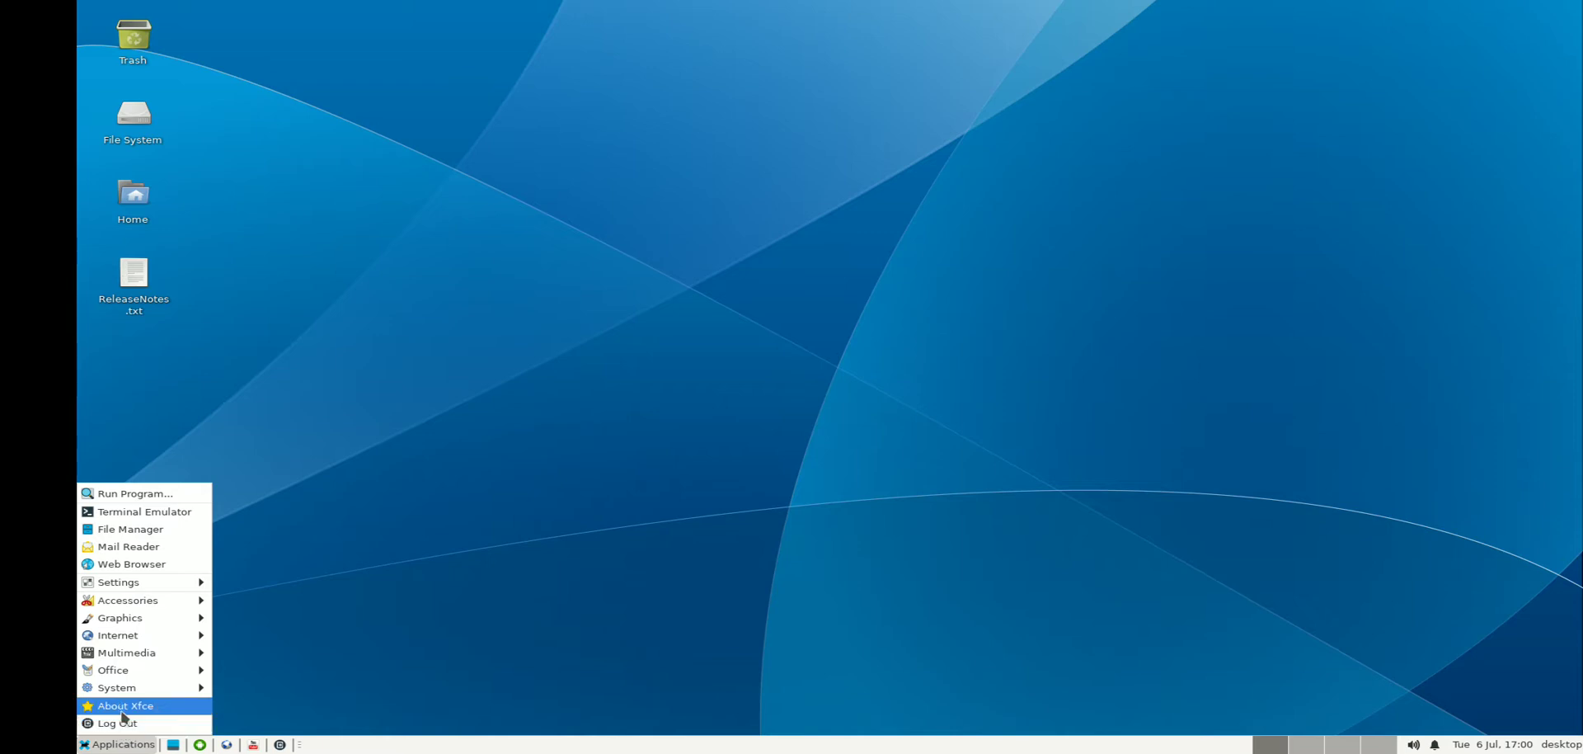
click(126, 706)
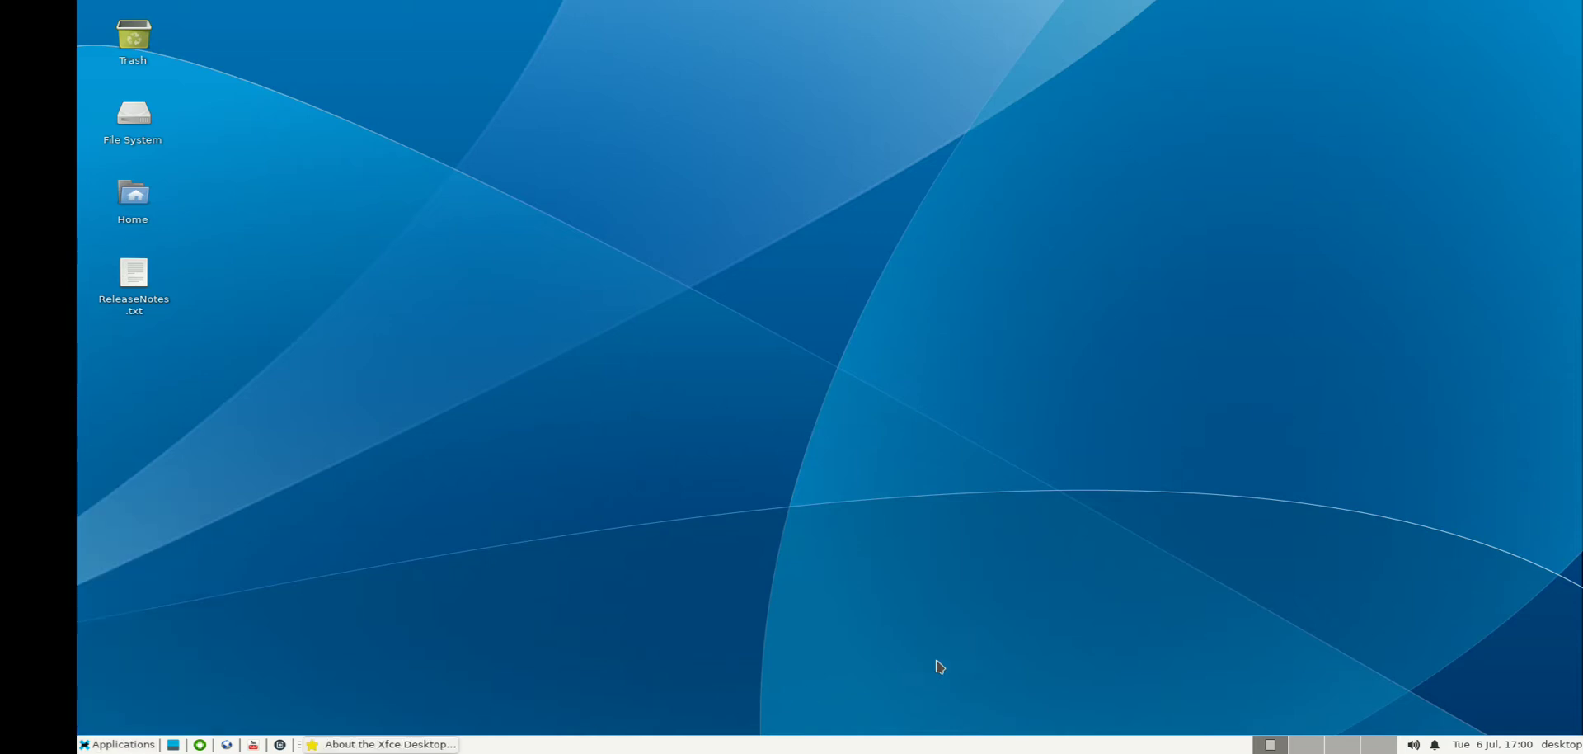
click(384, 744)
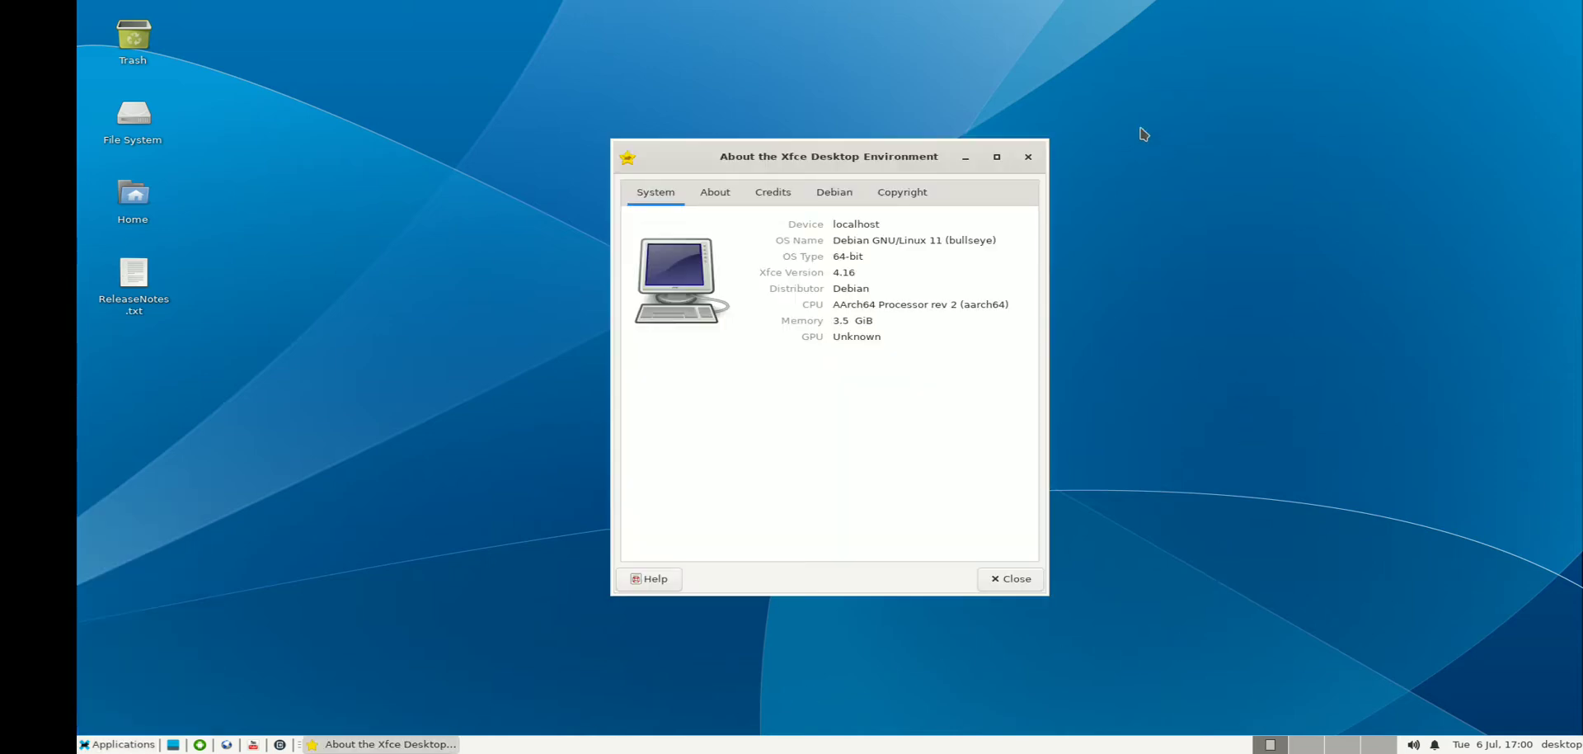
mouse_move(939, 376)
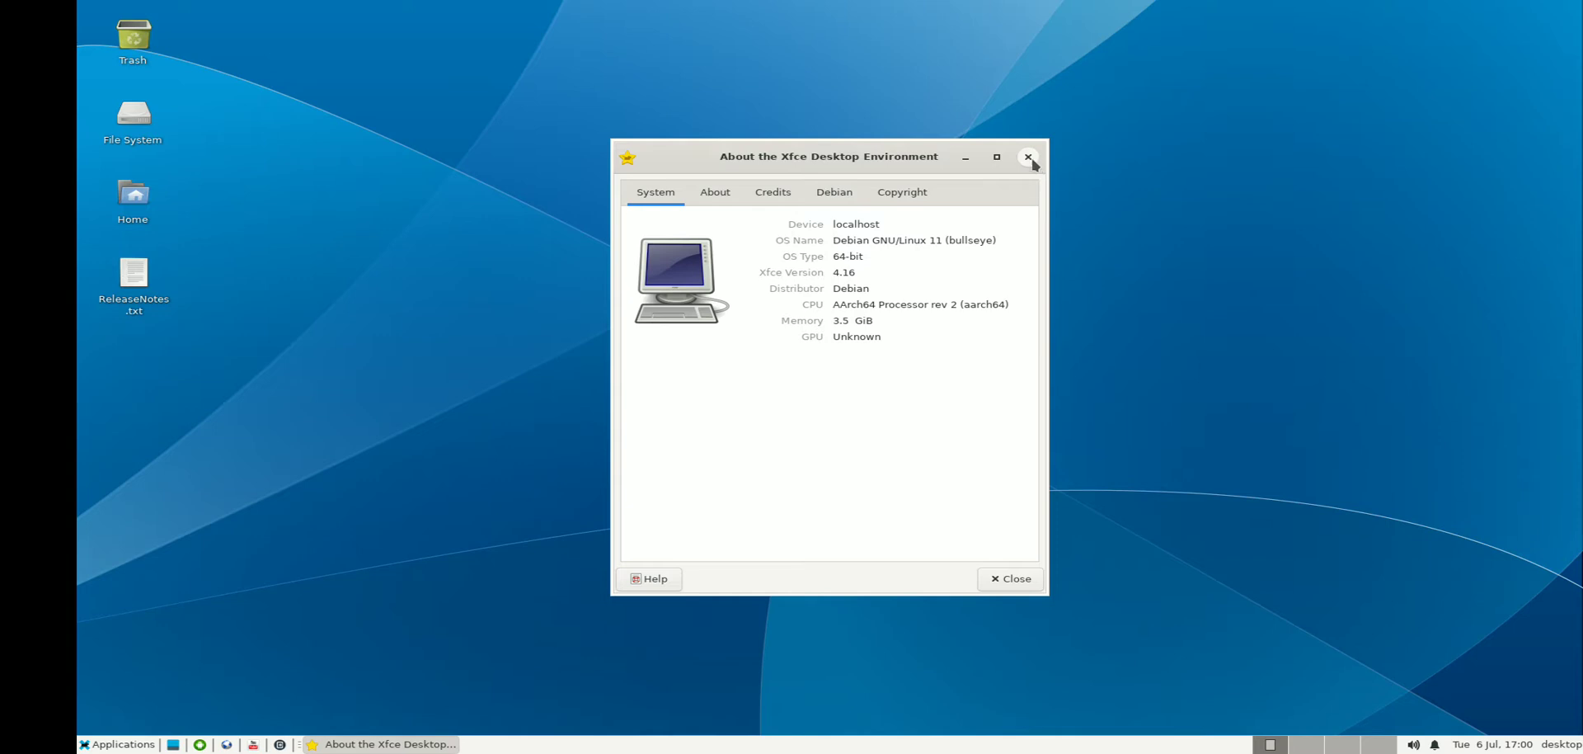
click(119, 743)
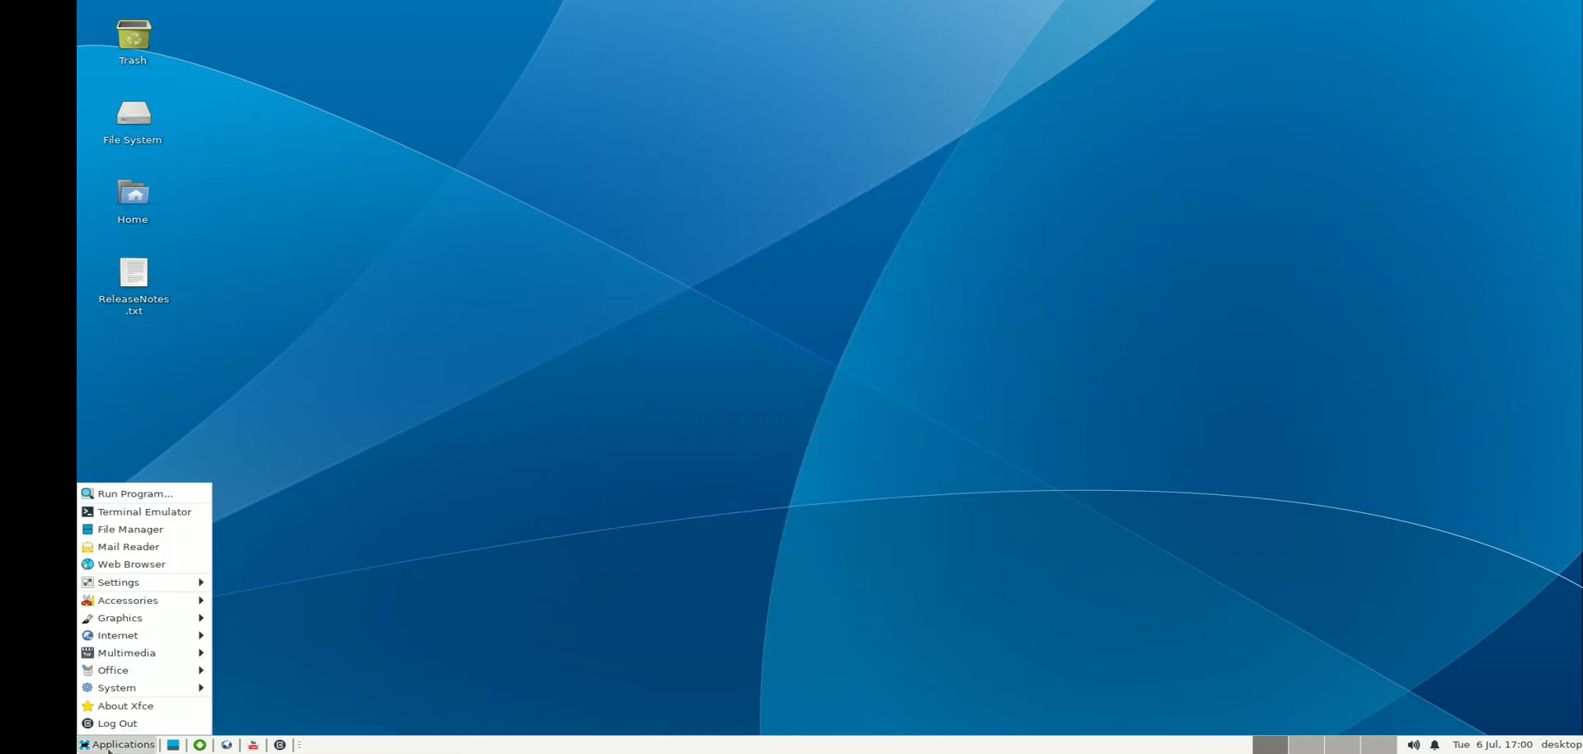
mouse_move(115, 688)
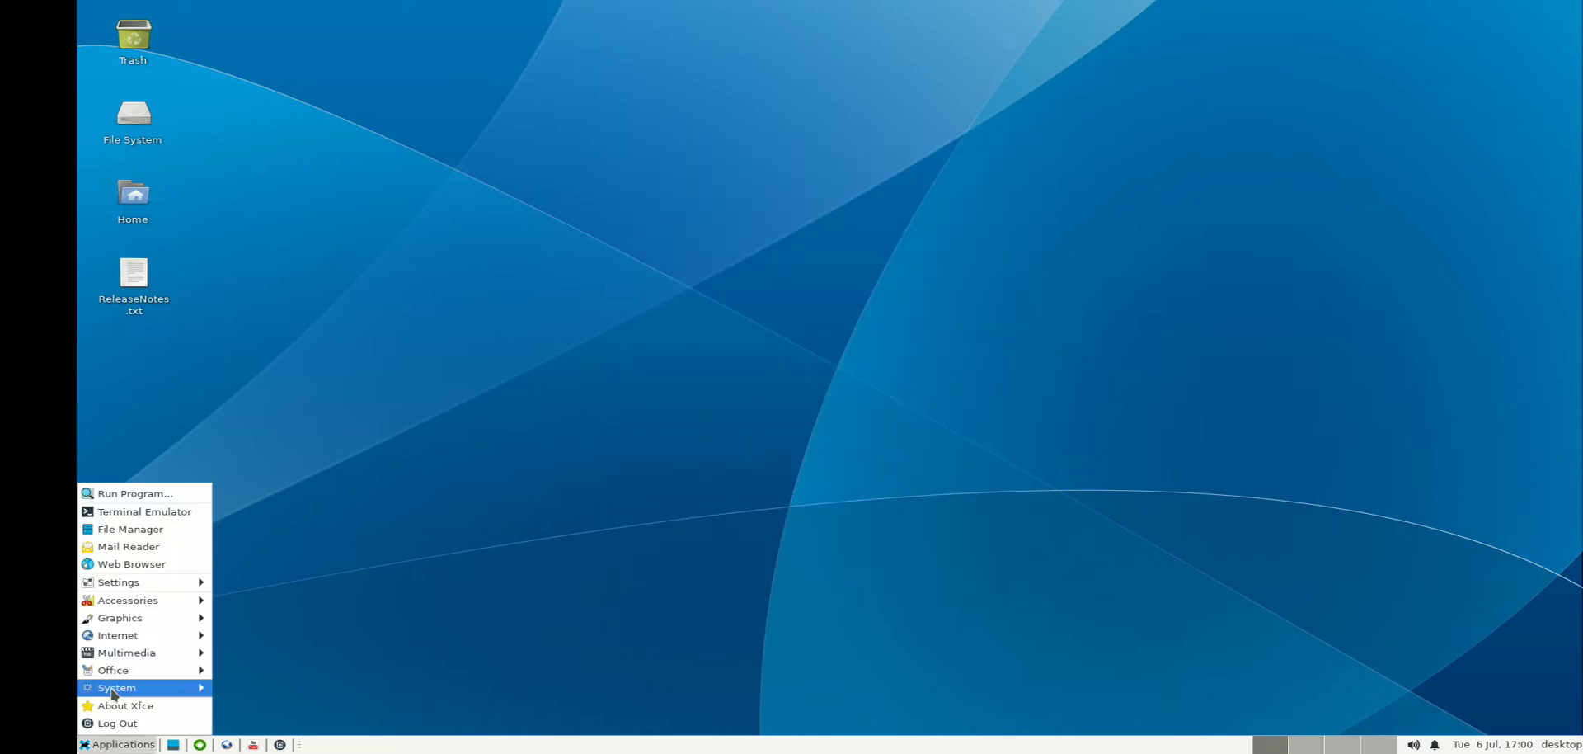
- From the System applications, choose the 1440x900 resolution and confirm it
click(226, 708)
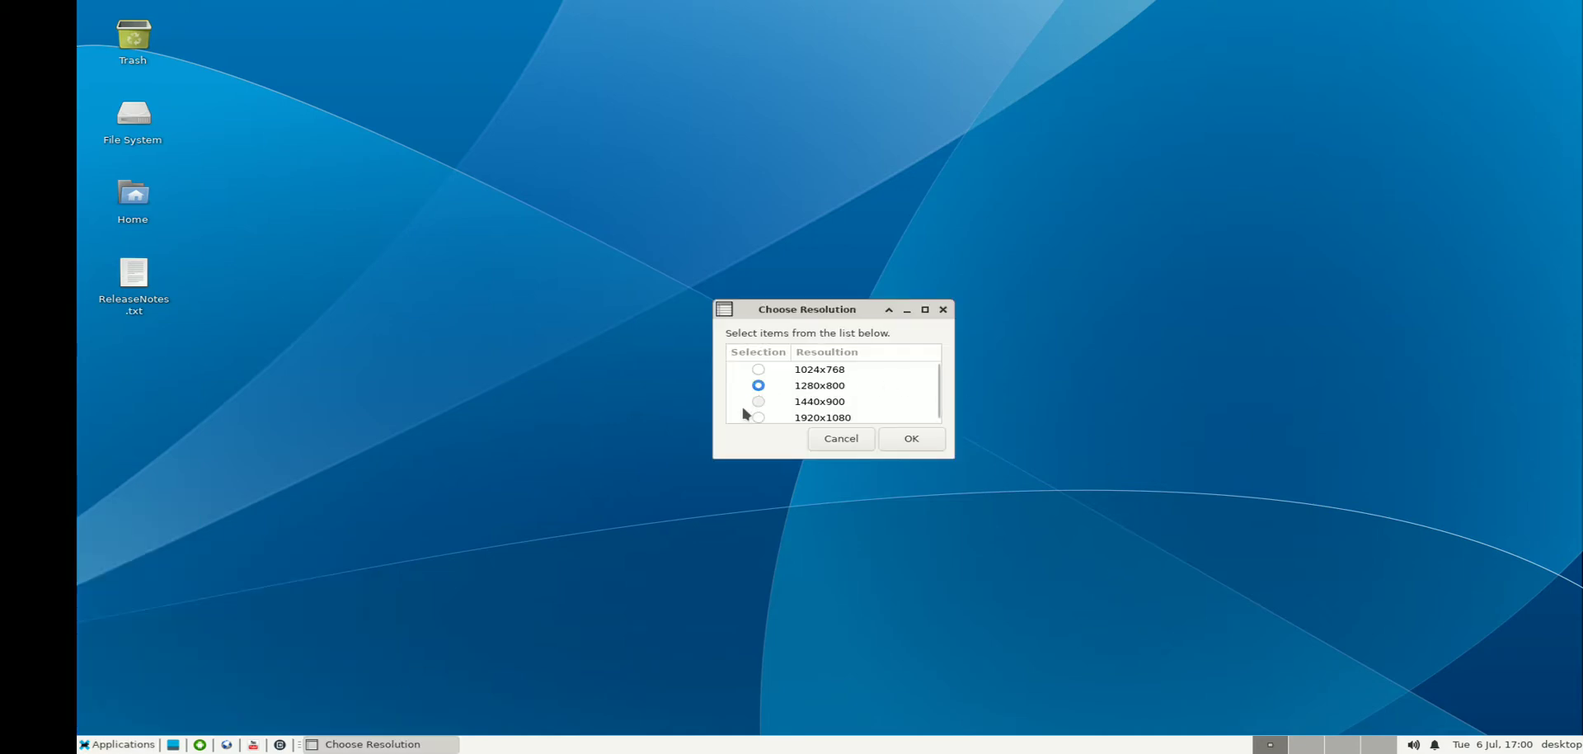
click(758, 401)
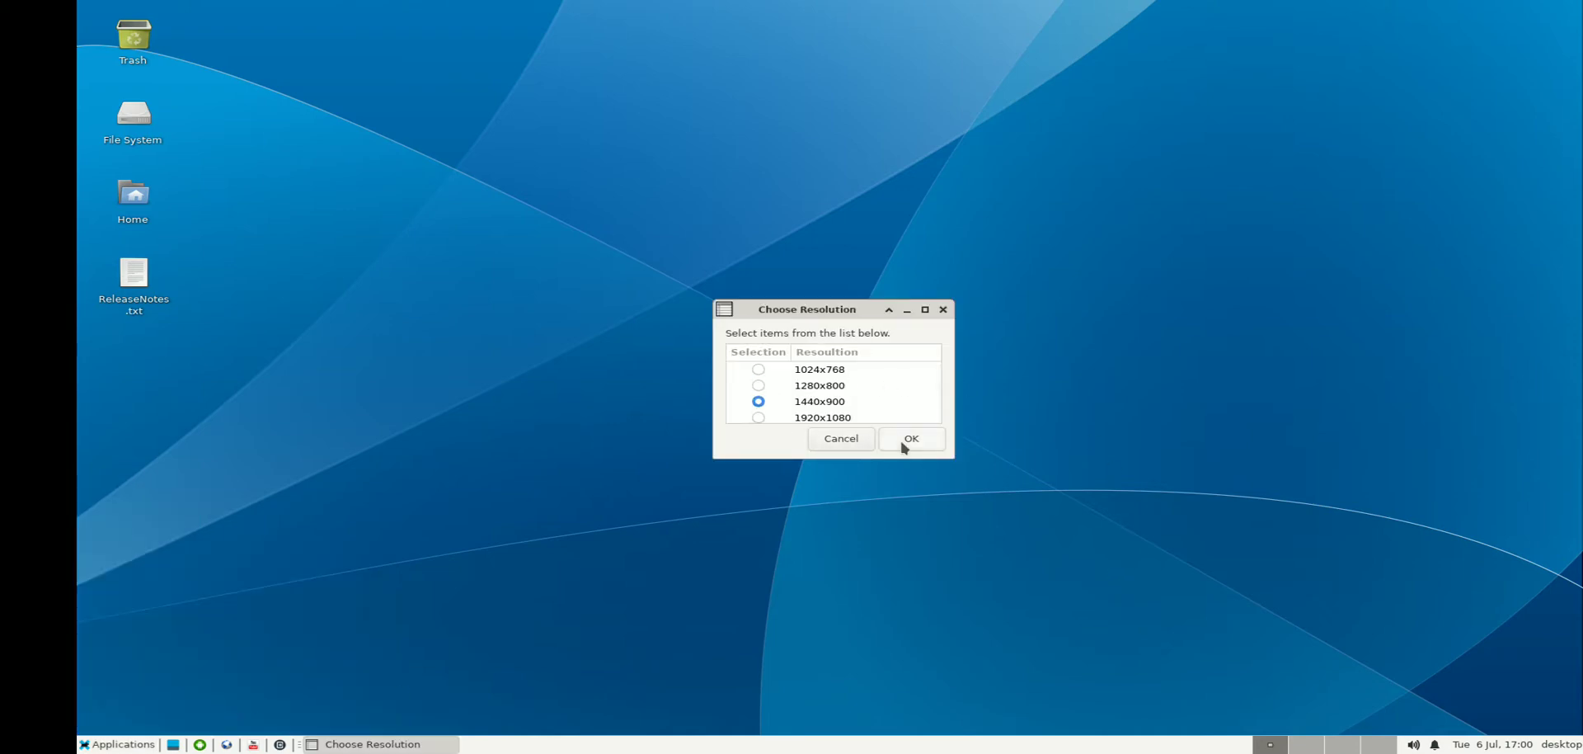
click(910, 437)
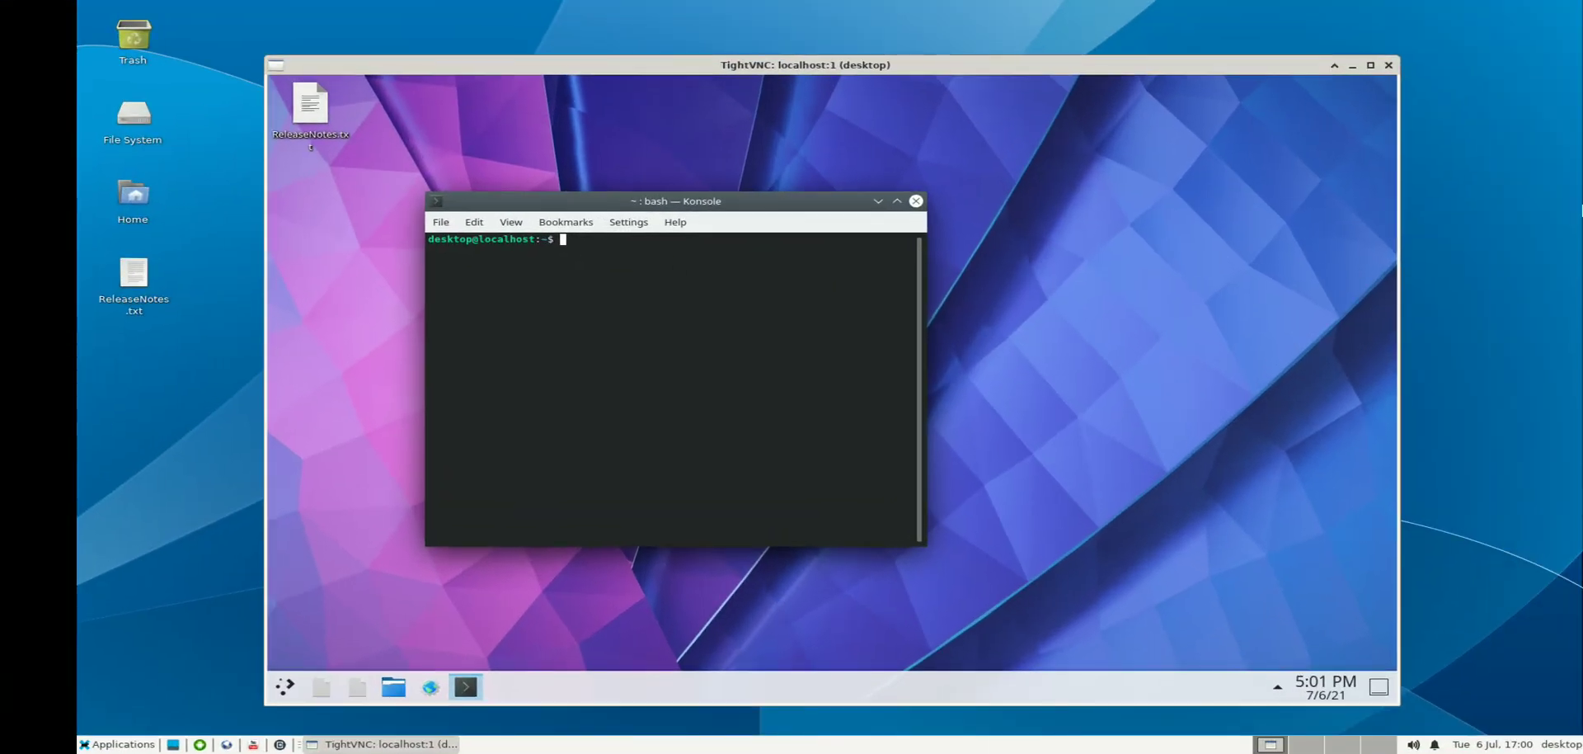
mouse_move(1195, 267)
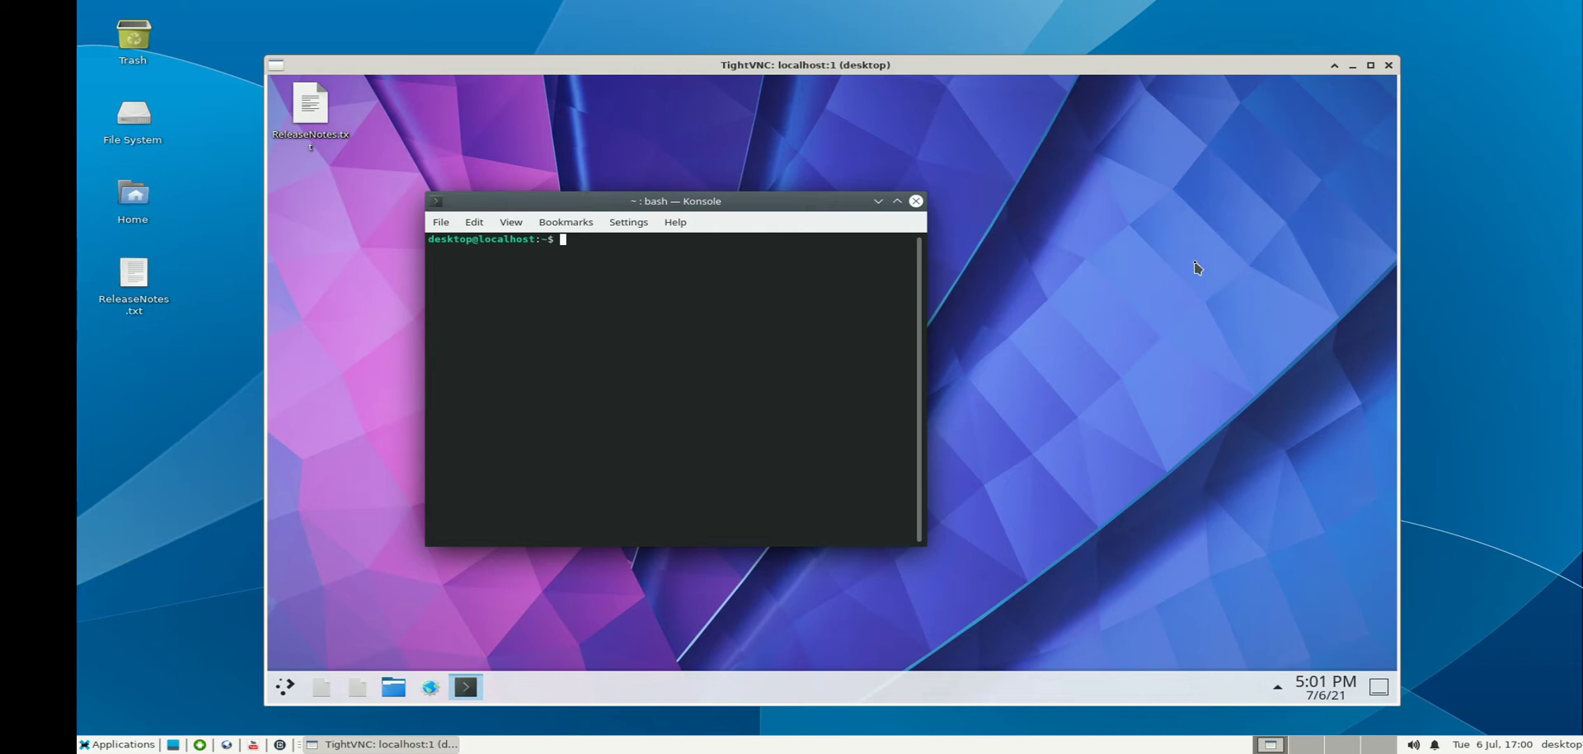
mouse_move(1159, 163)
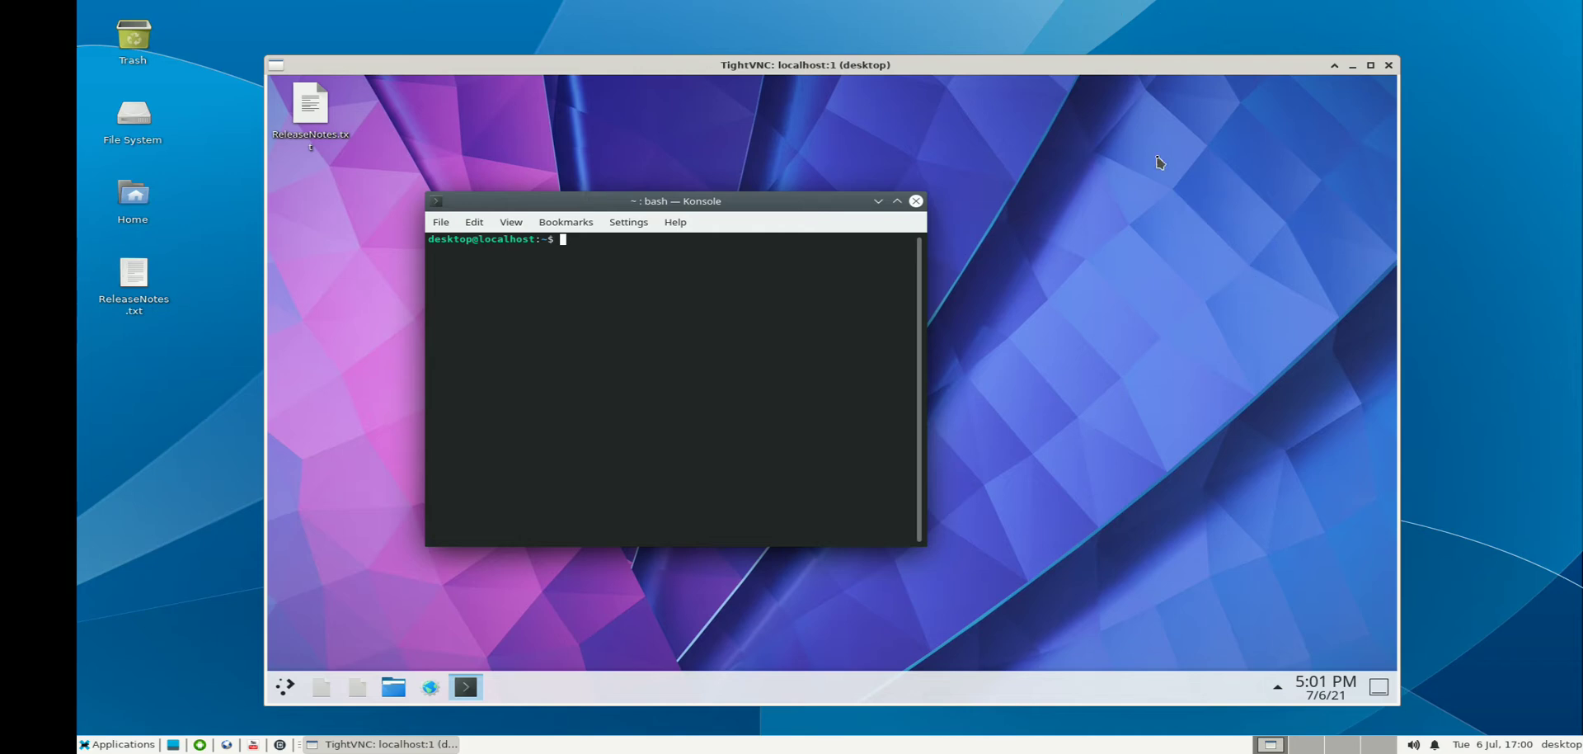
mouse_move(745, 295)
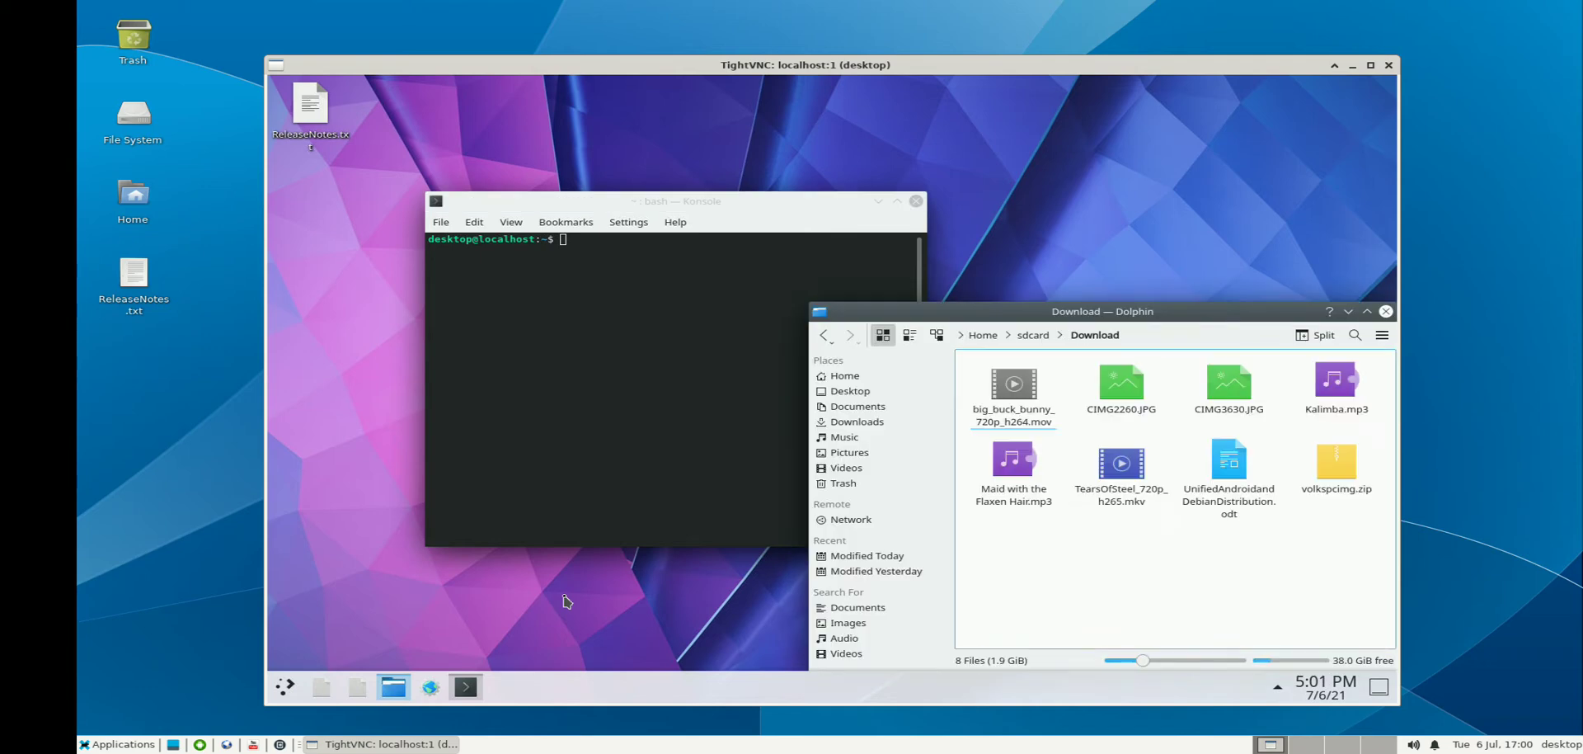
- Open TearsOfSteel_720p_h265.mkv from Dolphin's Download folder in VLC
click(1121, 463)
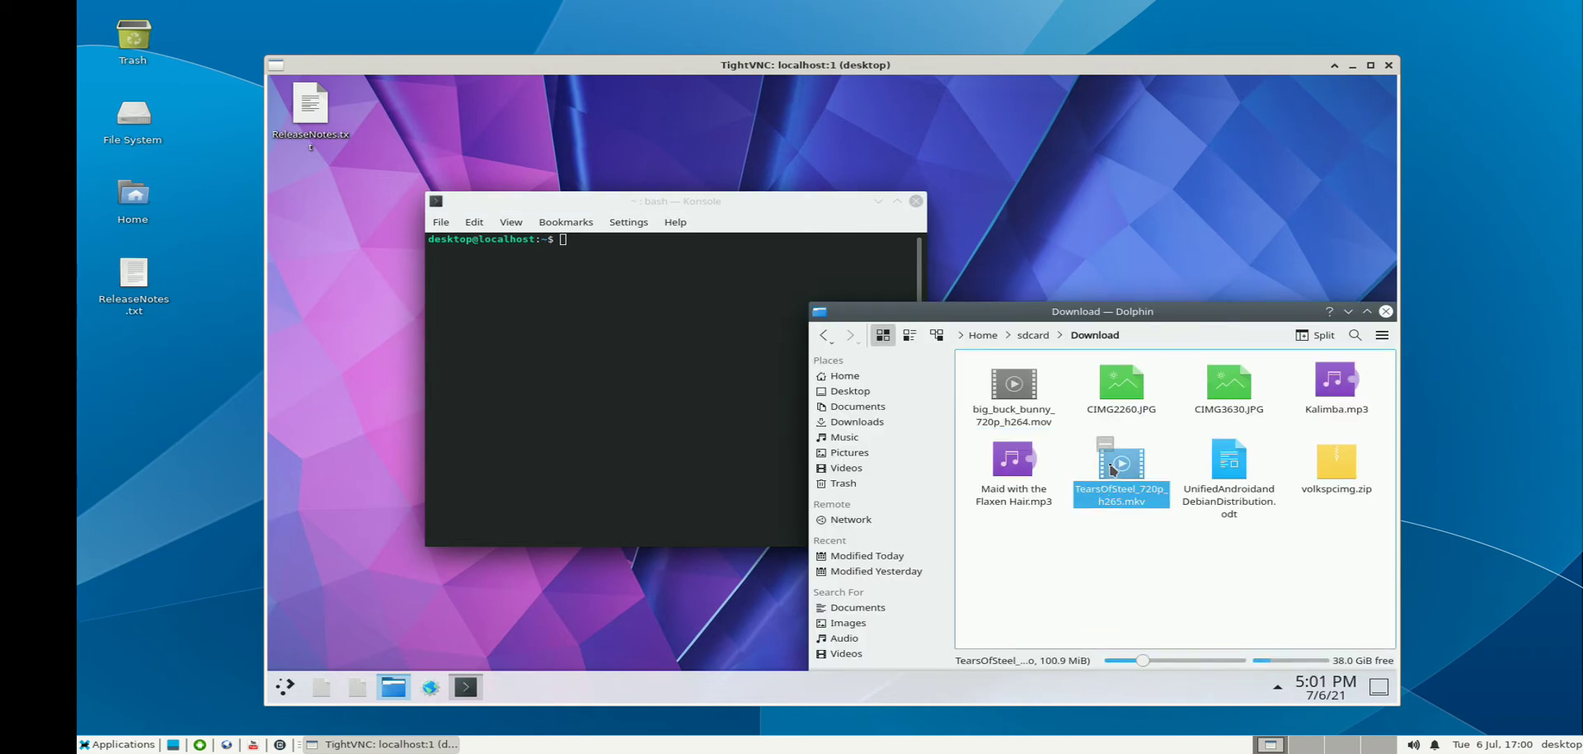
double_click(1121, 464)
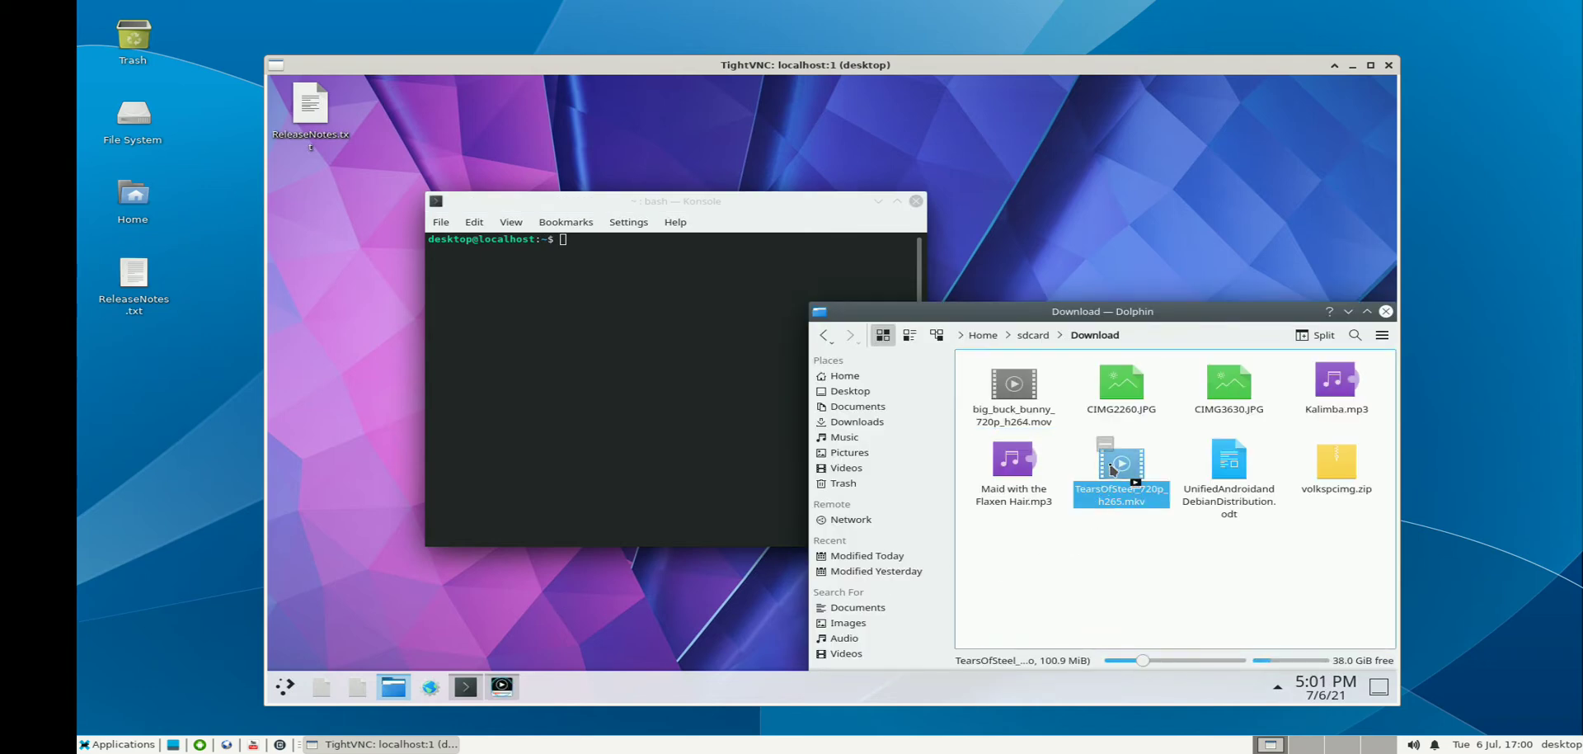
double_click(1119, 470)
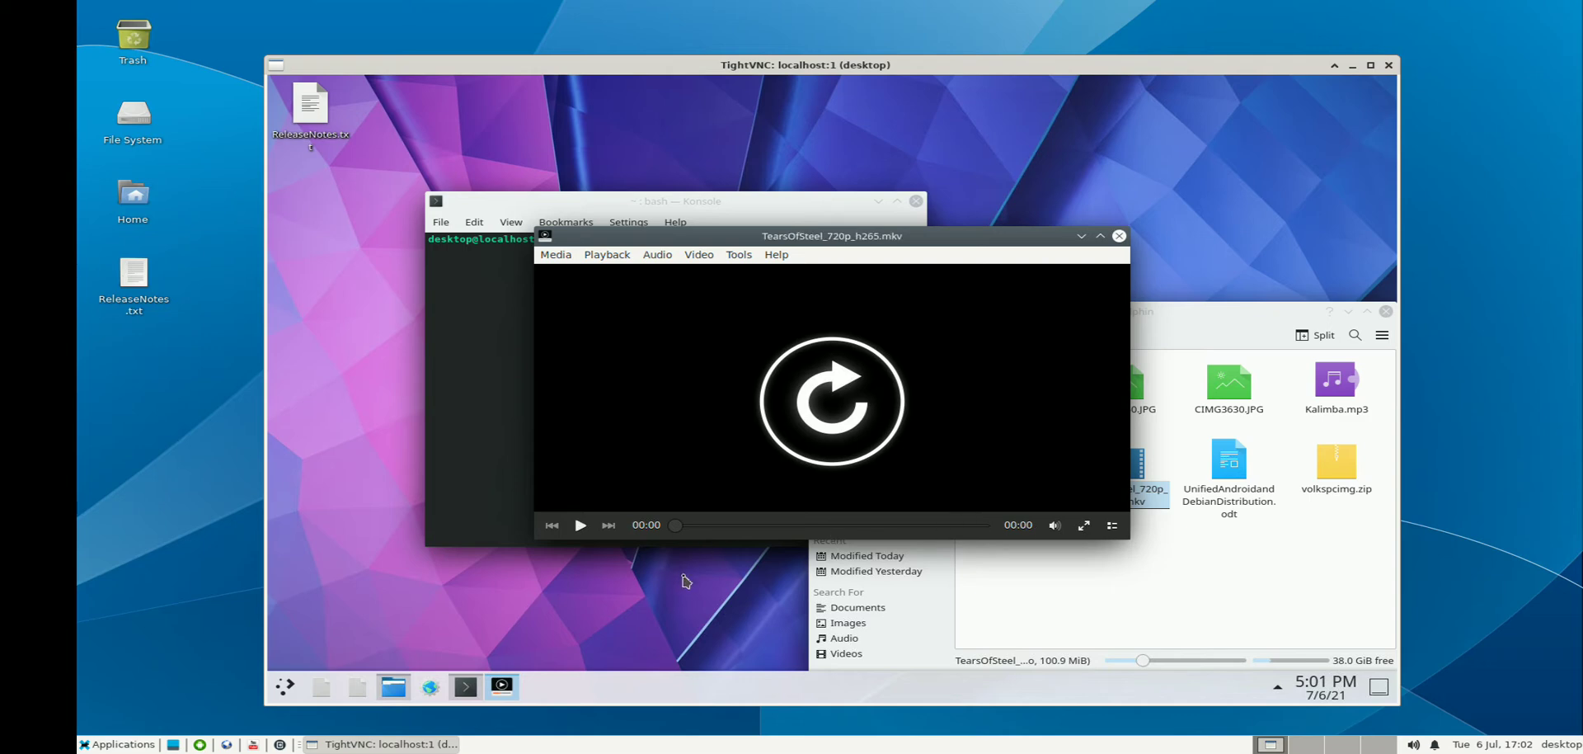
- Play Tears of Steel briefly, adjust the volume, and close VLC
click(579, 524)
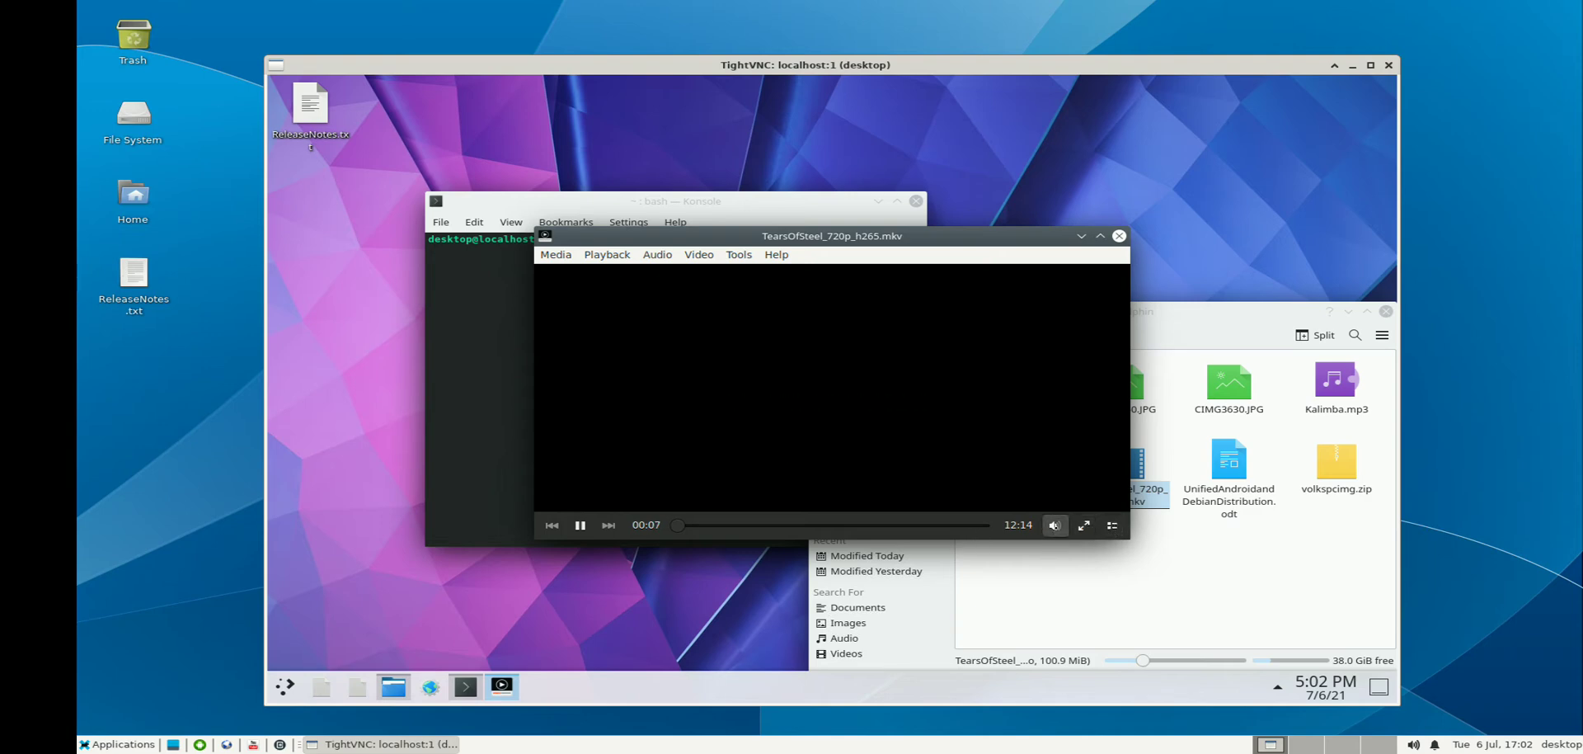
click(1054, 524)
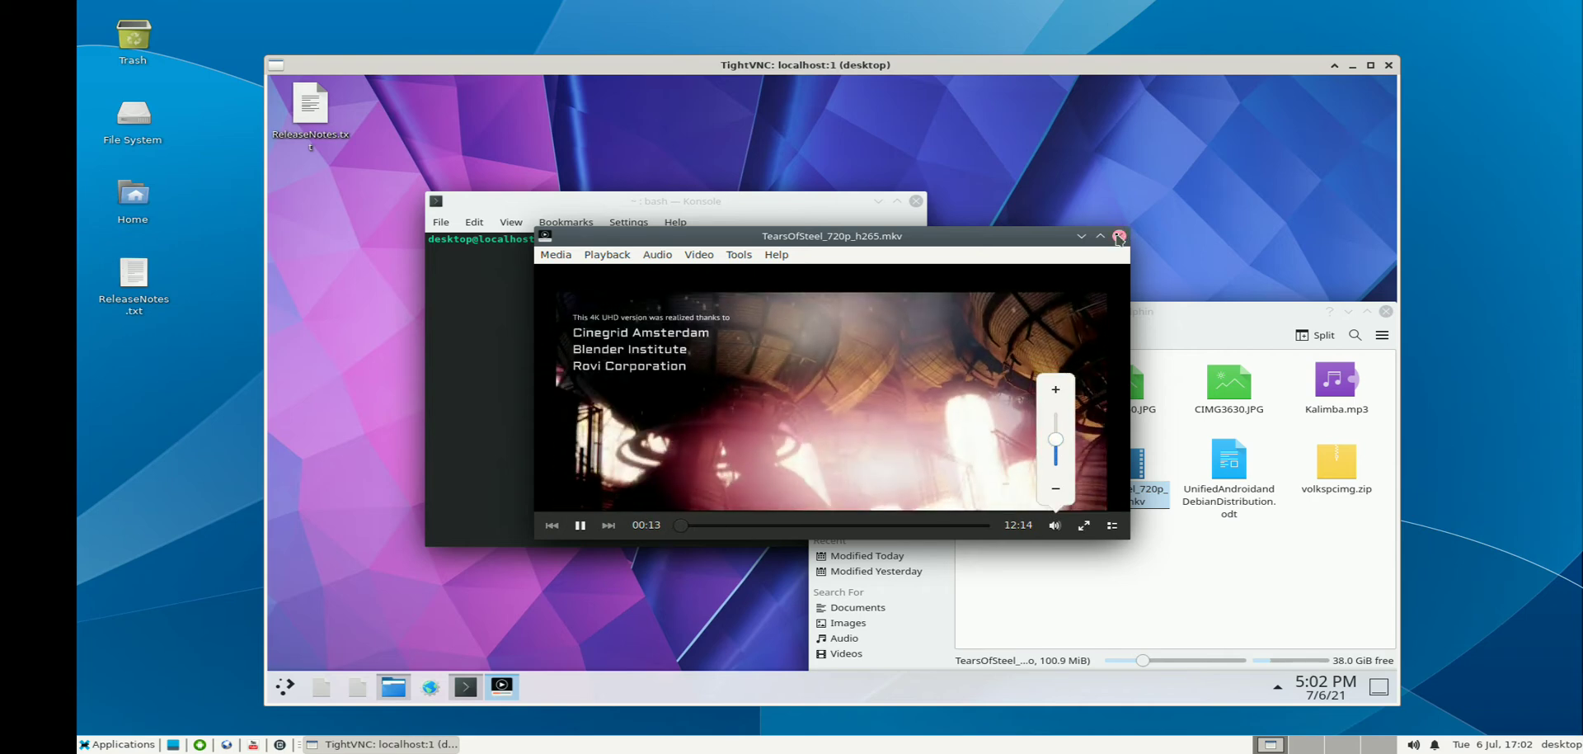
click(1118, 236)
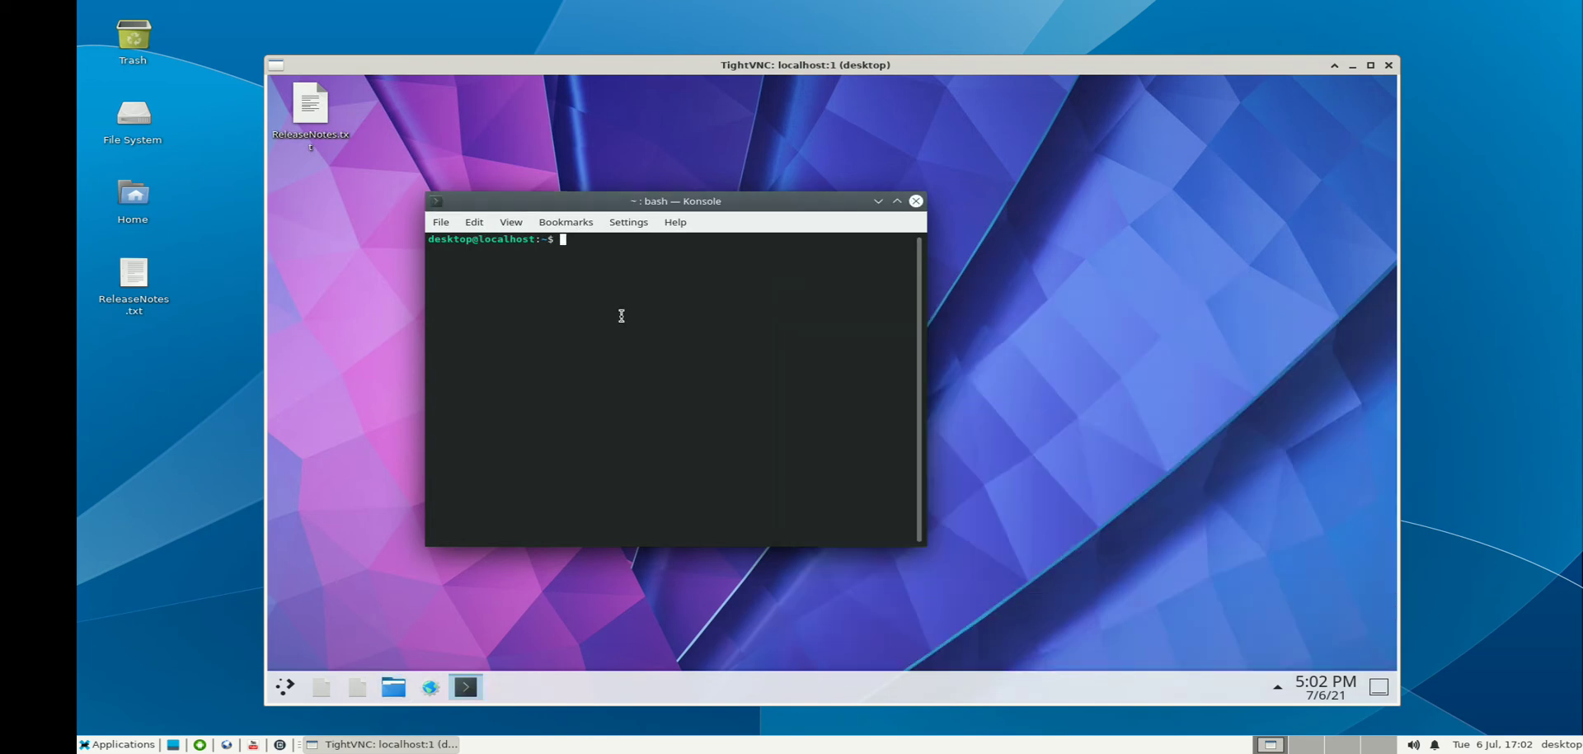
mouse_move(655, 286)
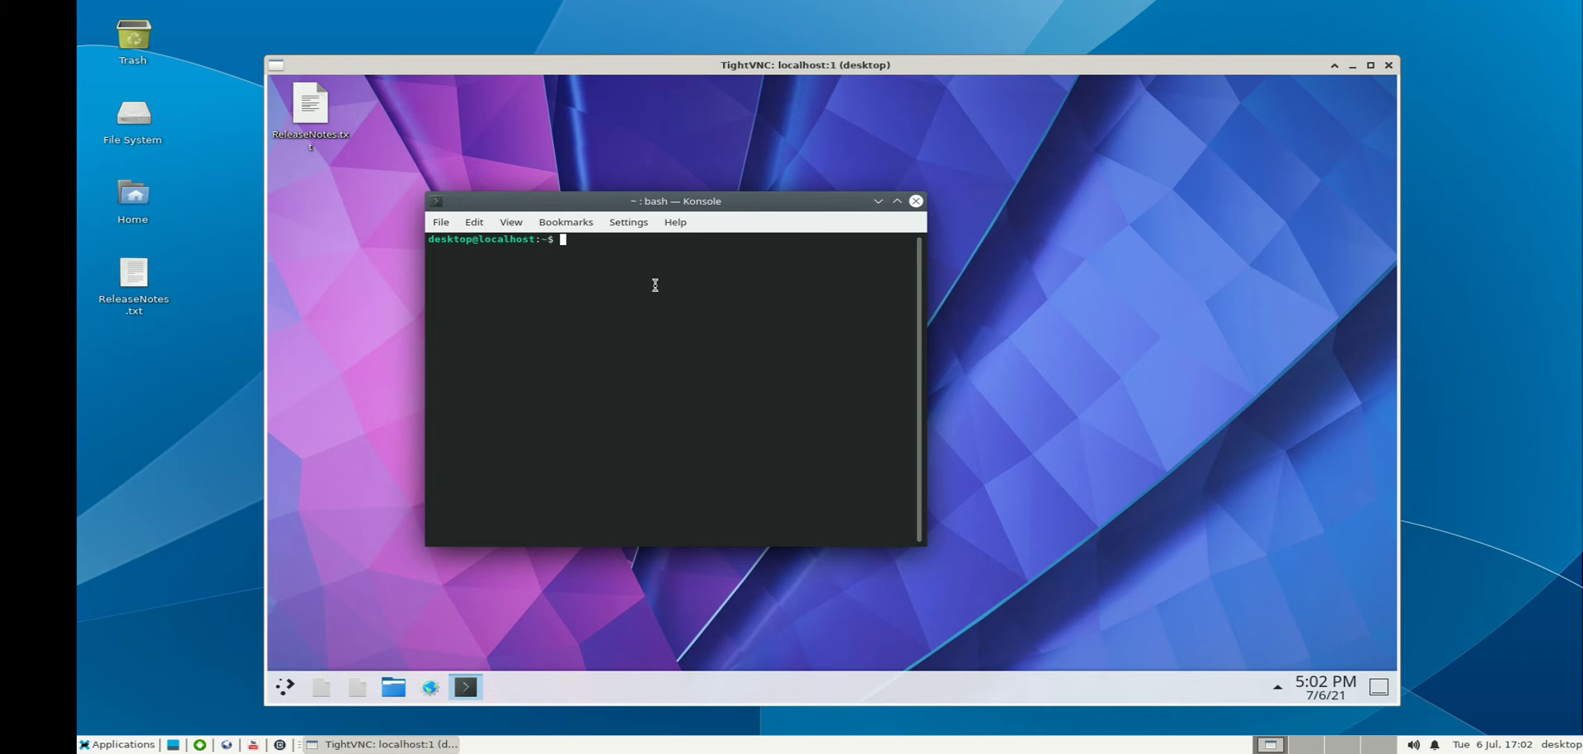
- Run 'xdpyinfo | more' to list display details including X.Org version 1.20.10
text(xdpyinfo |)
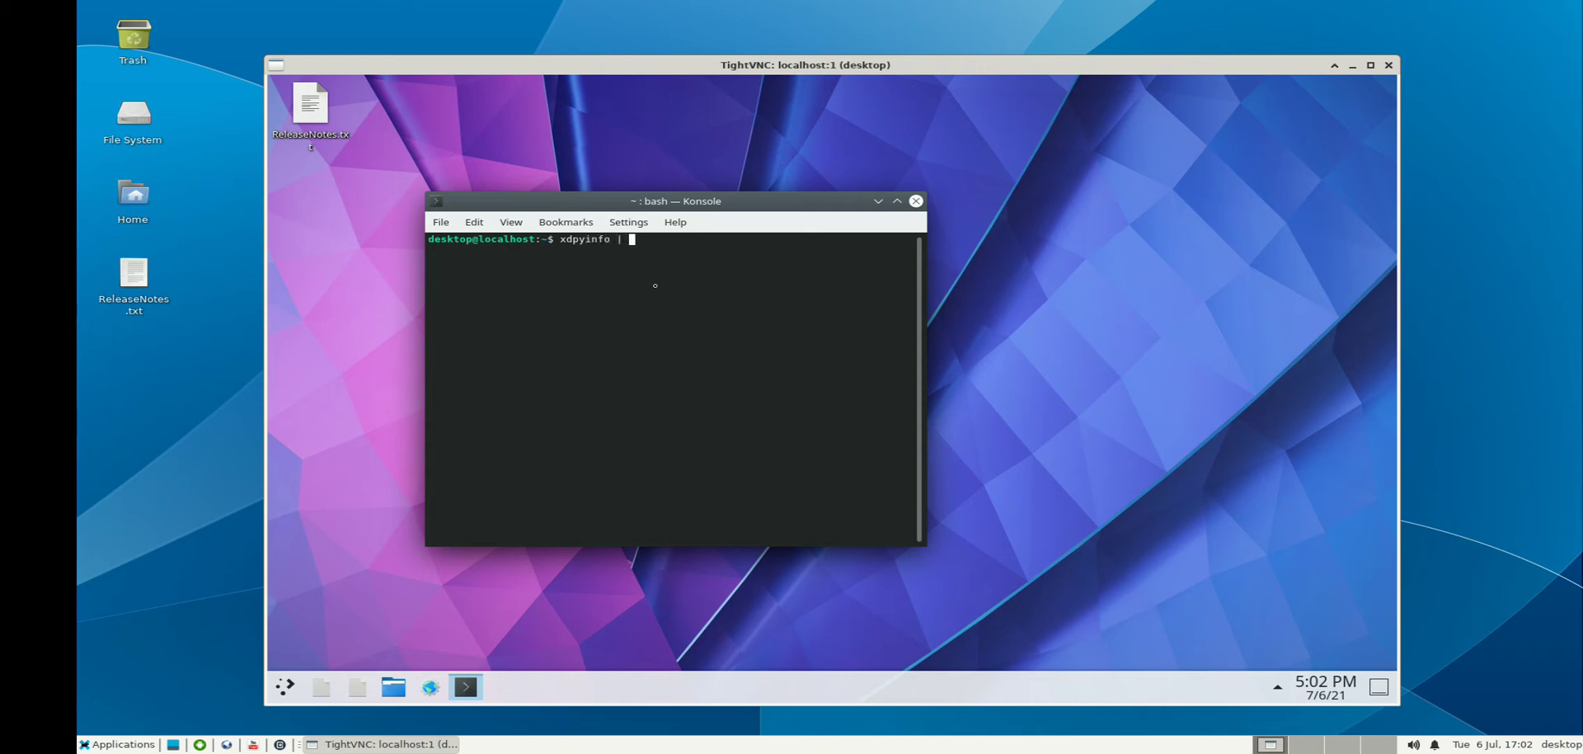
text(more)
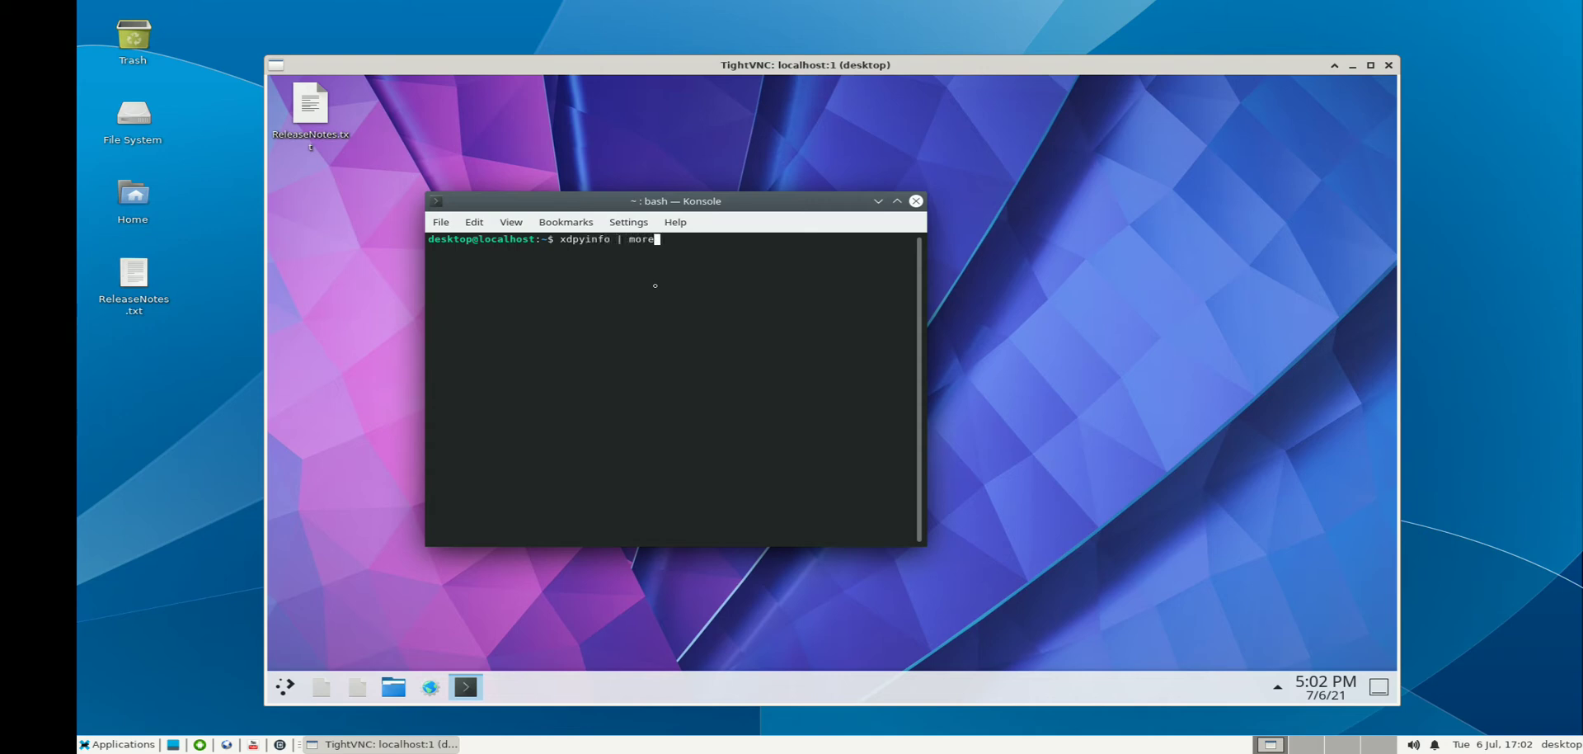
key(Return)
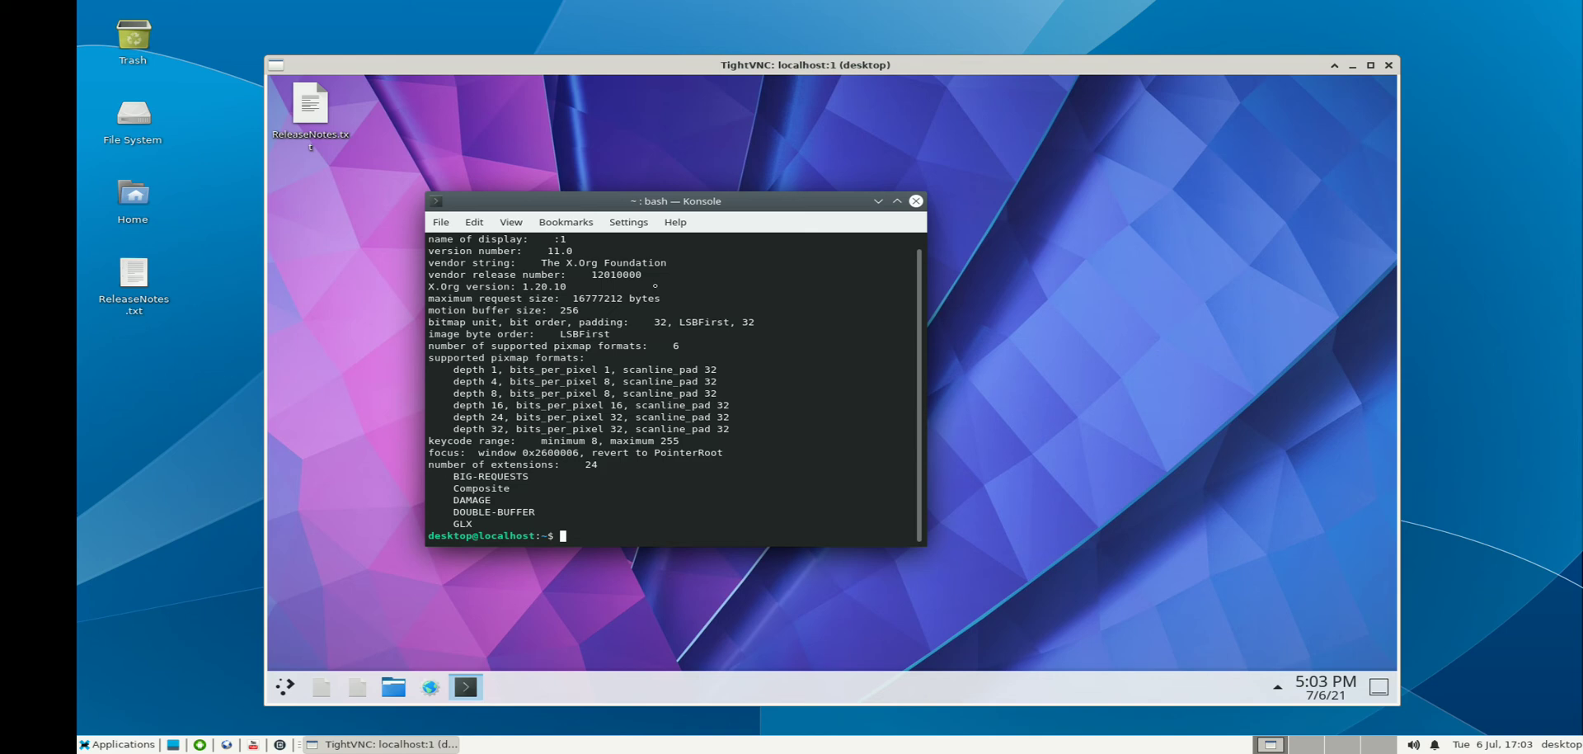
mouse_move(645, 181)
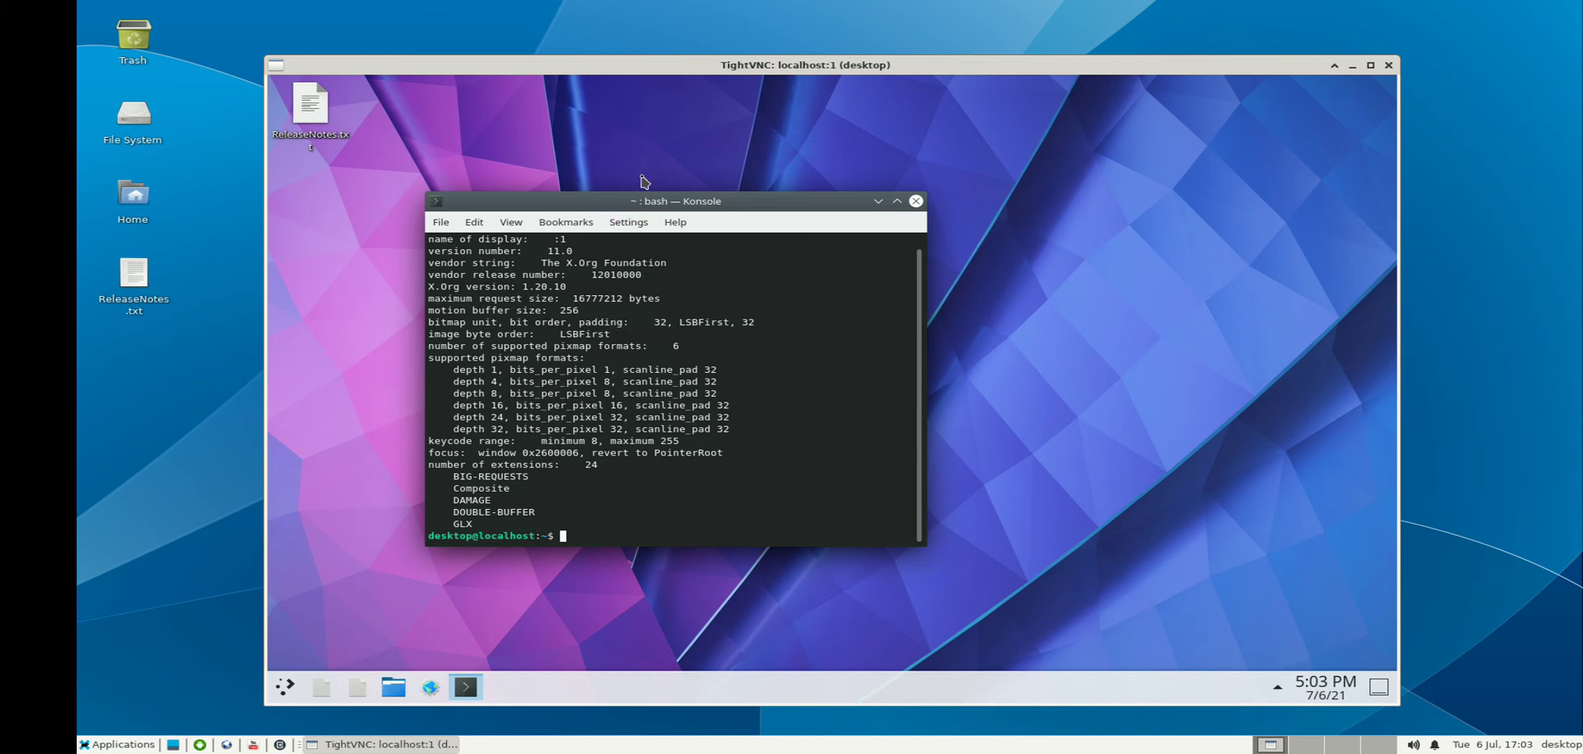
mouse_move(646, 214)
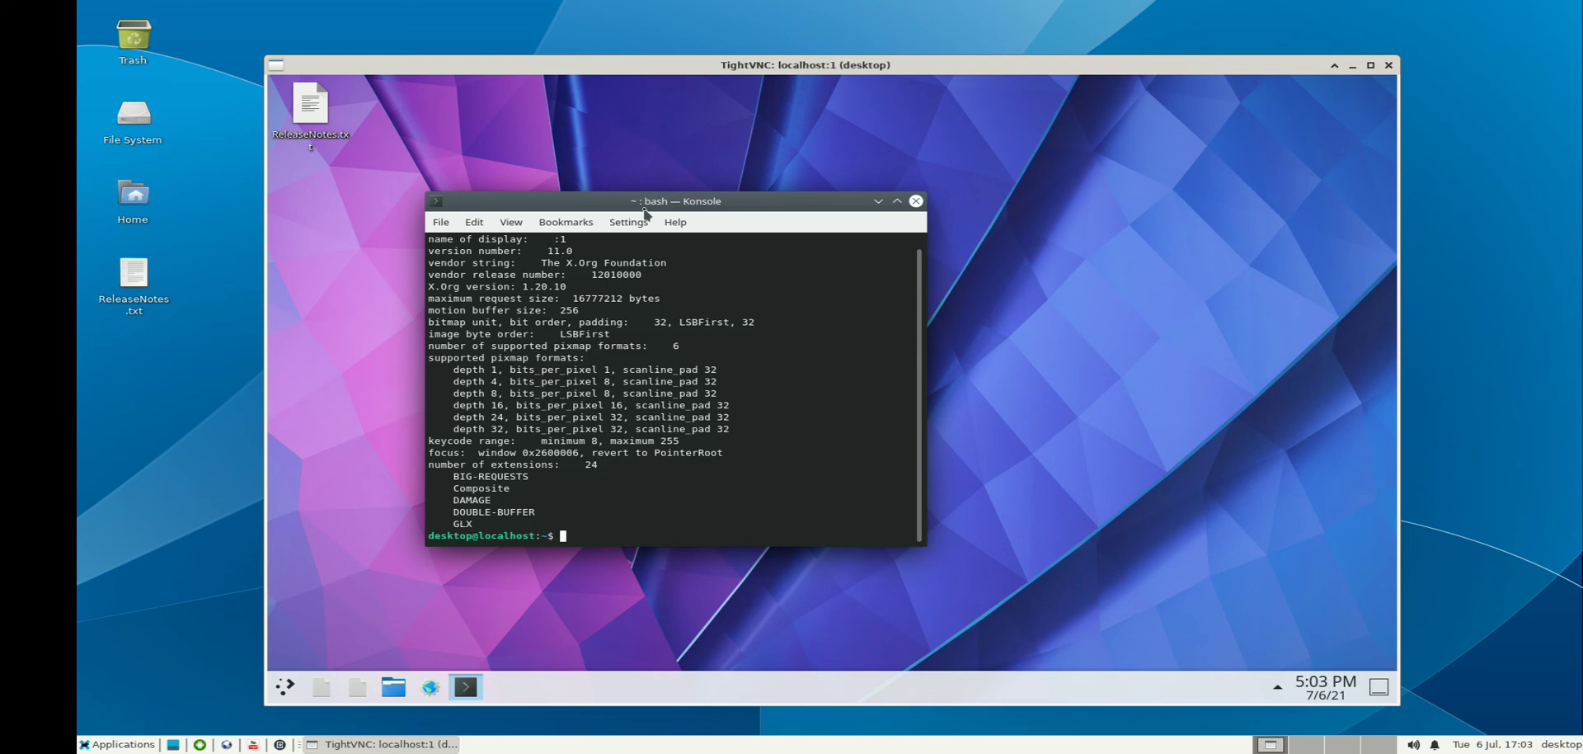
mouse_move(627, 221)
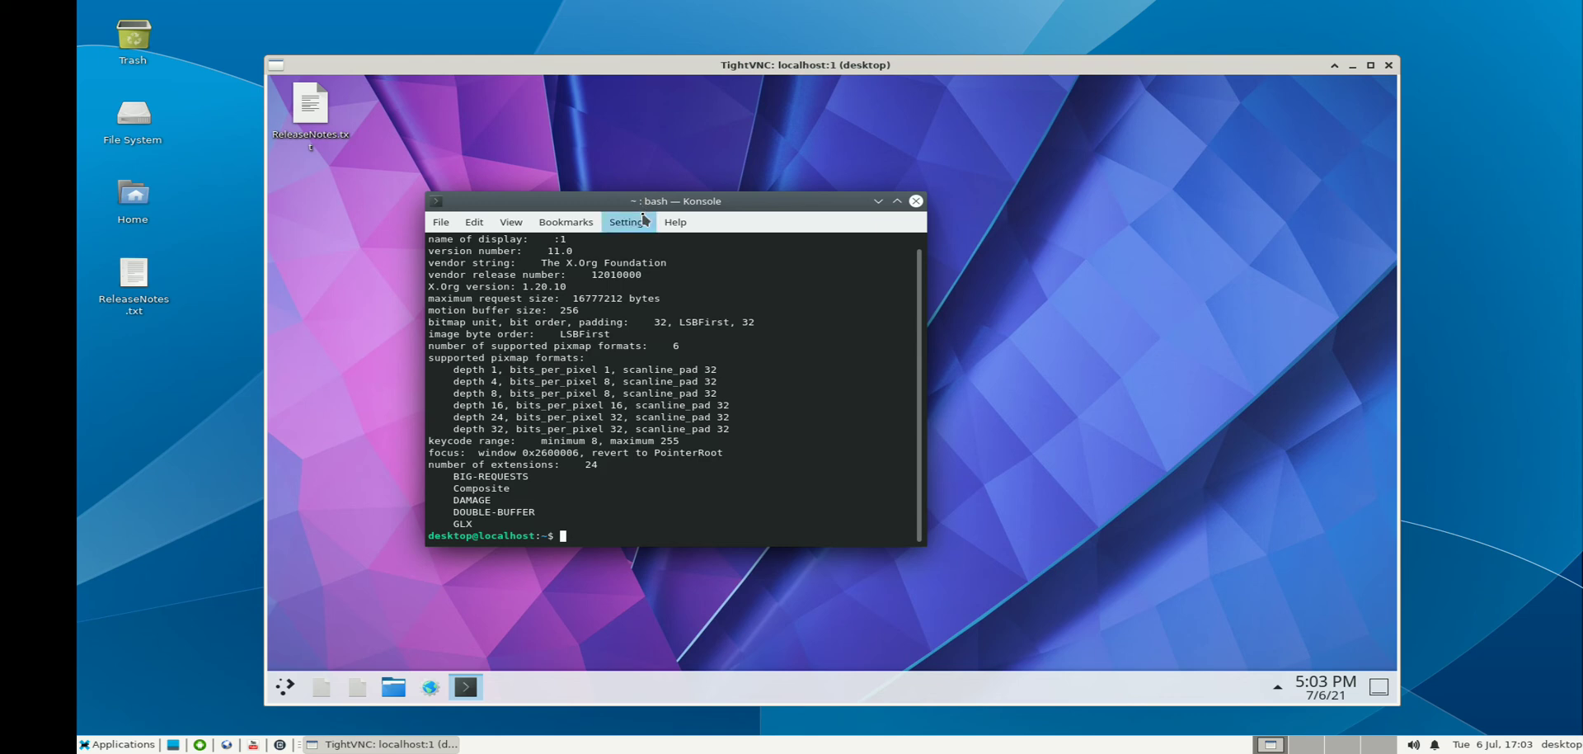
mouse_move(564, 505)
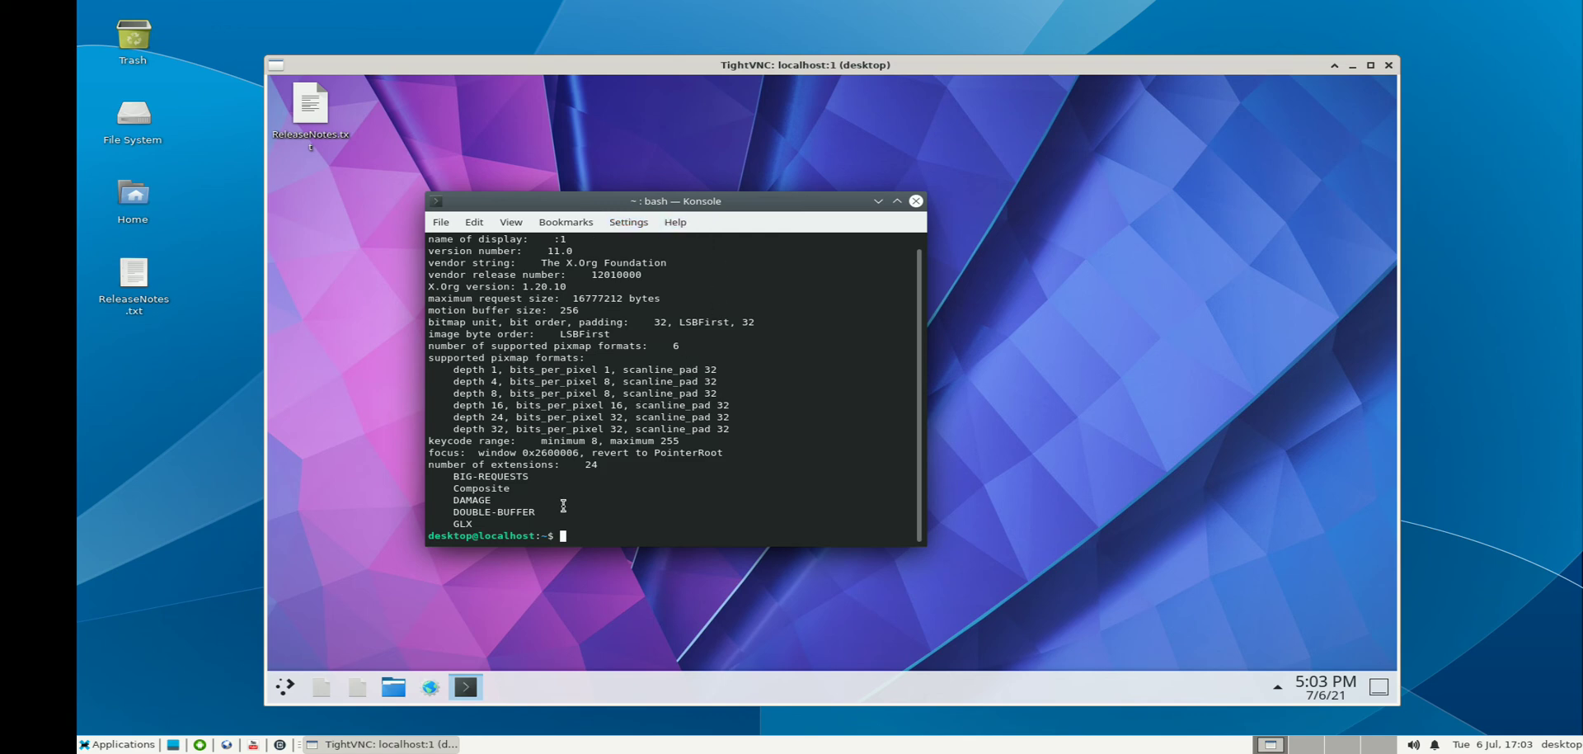
mouse_move(285, 686)
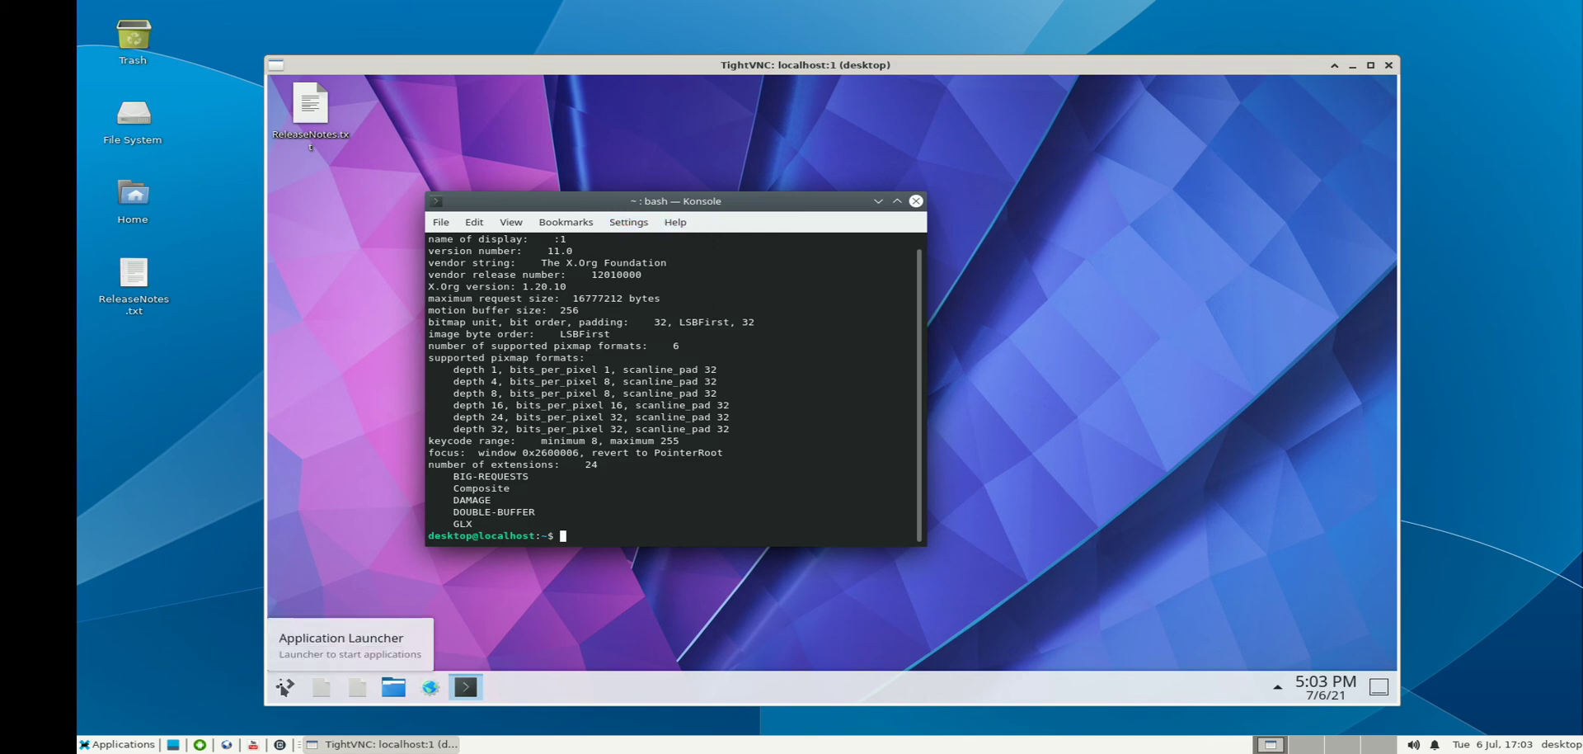
- Log out of the nested KDE session via Leave > Log Out and confirm with OK
click(285, 688)
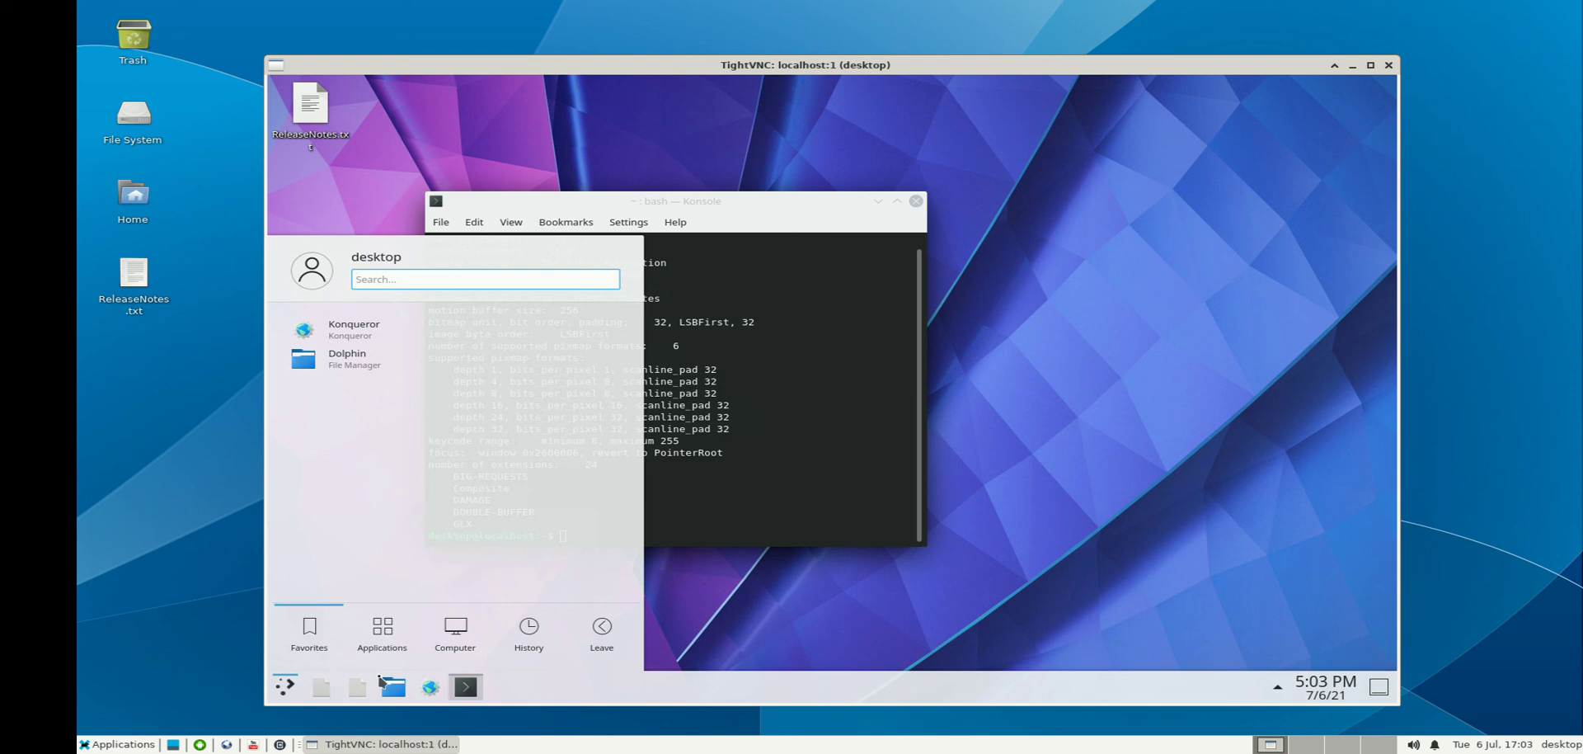
click(601, 633)
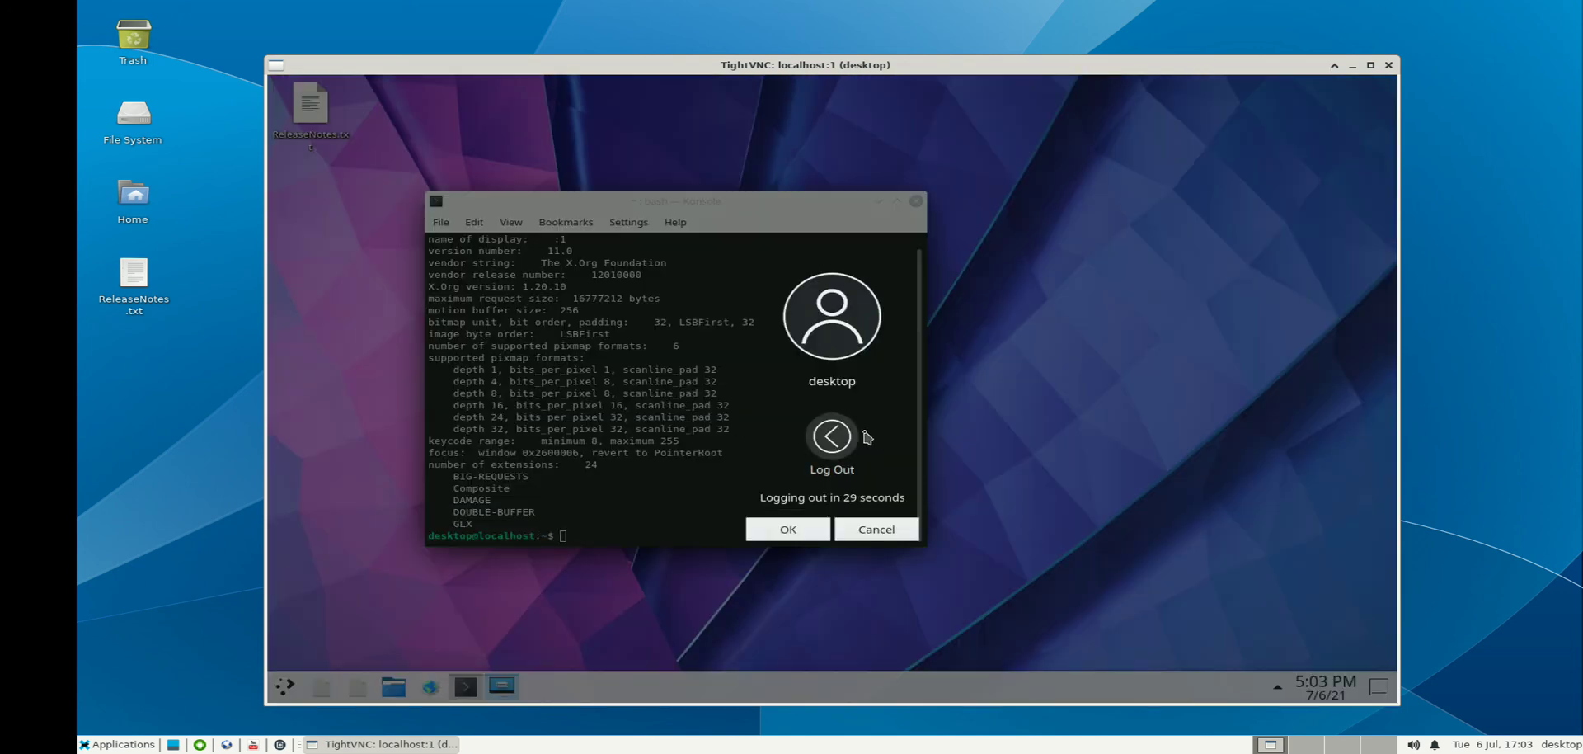
click(787, 528)
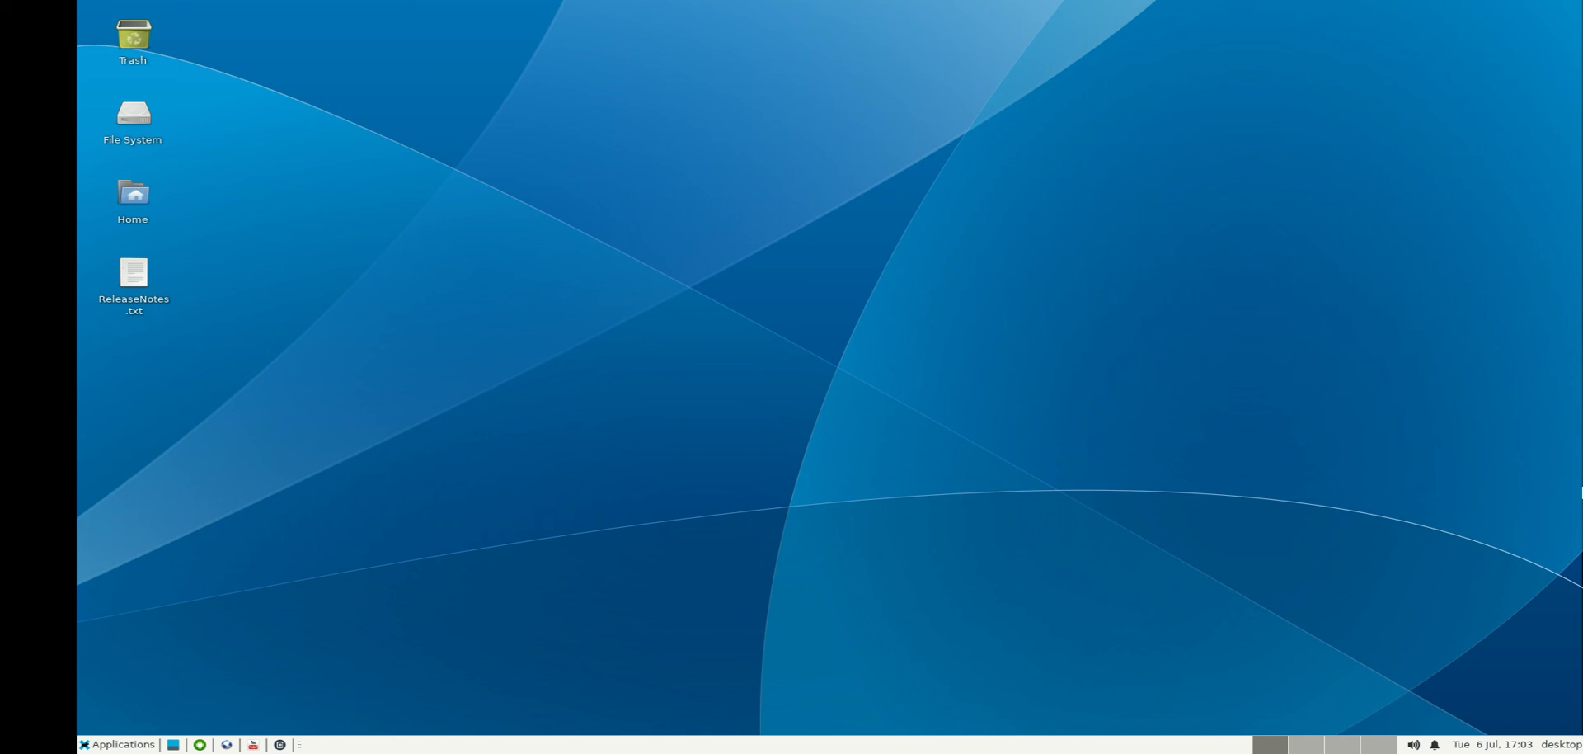
mouse_move(411, 609)
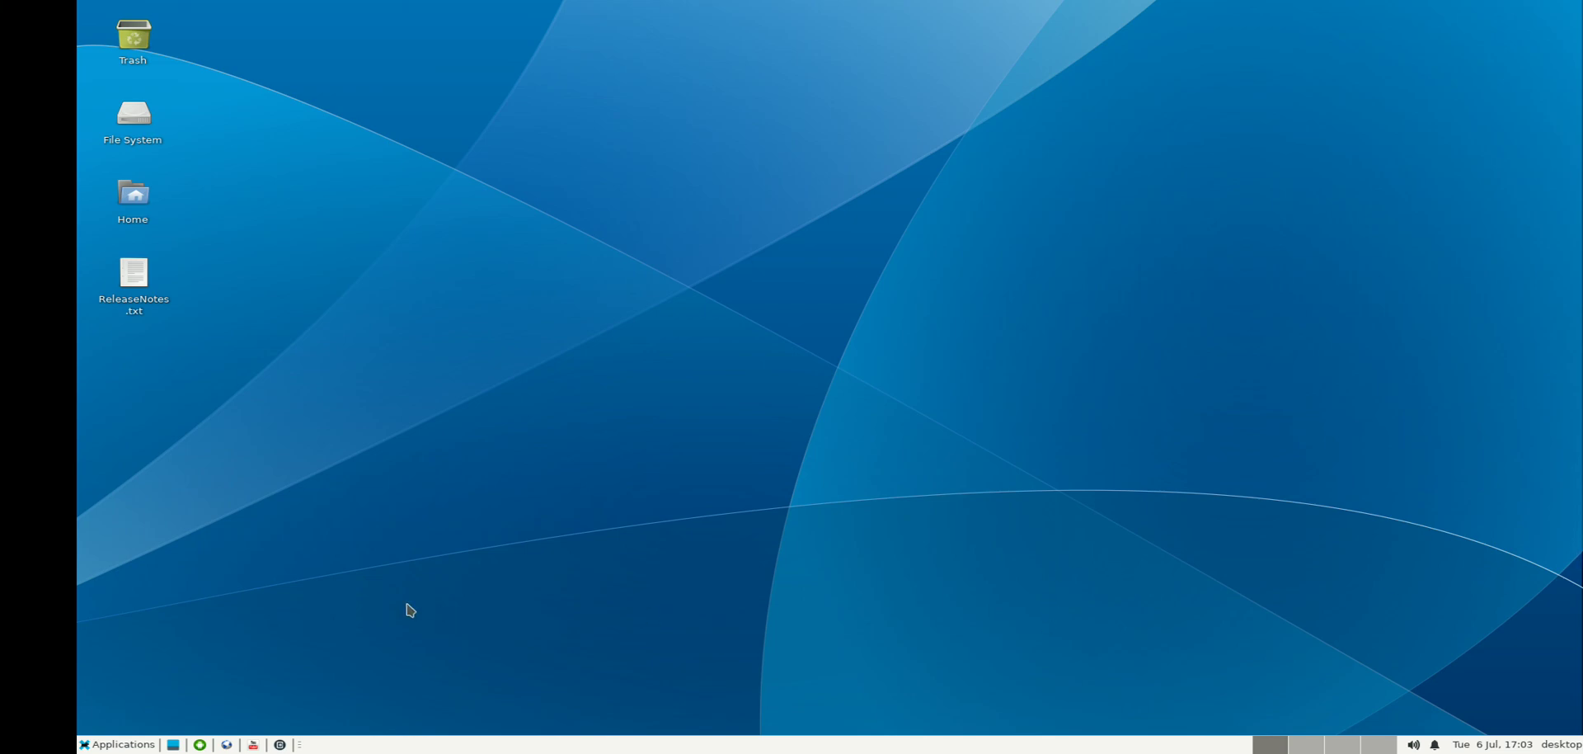